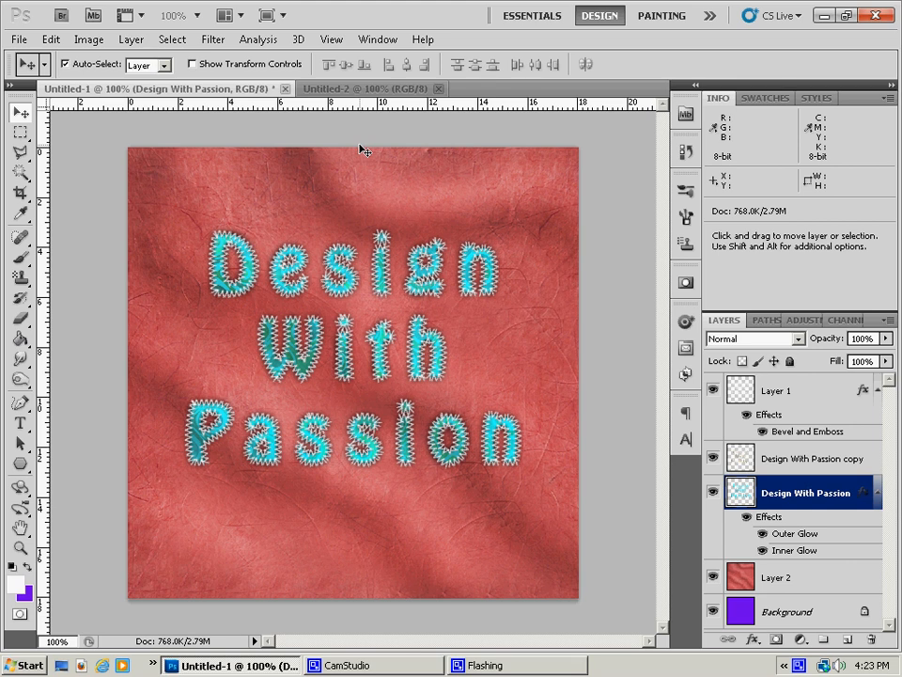
{"action": "mouse_move", "coordinate": [271, 432]}
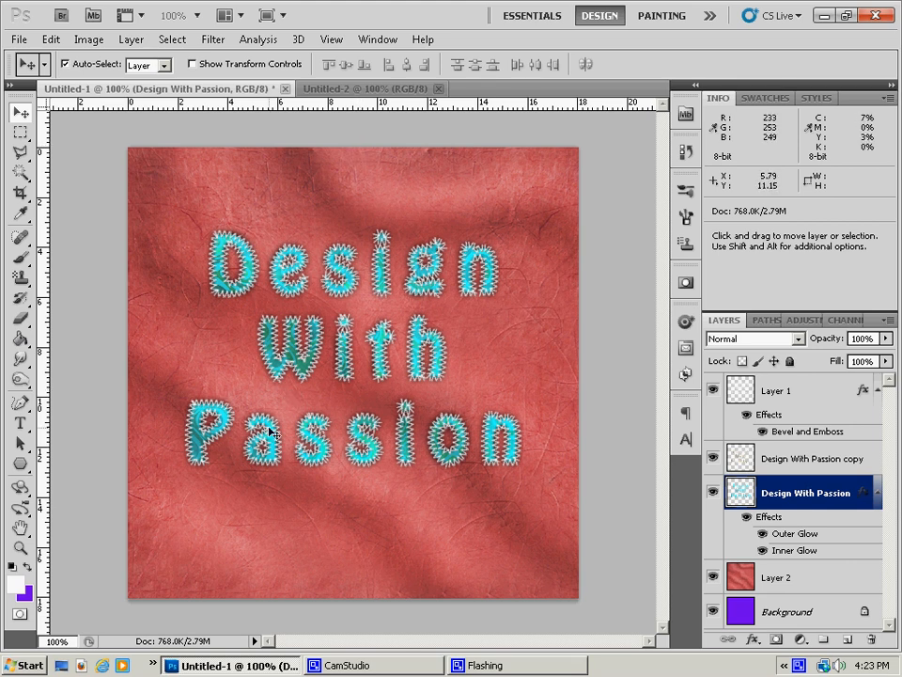
{"action": "mouse_move", "coordinate": [316, 545]}
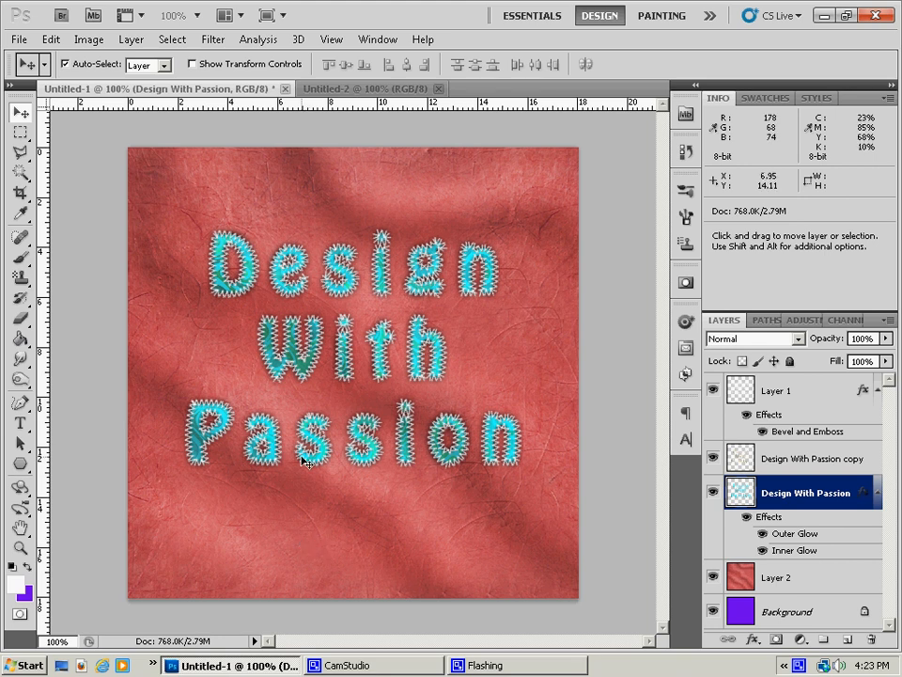
Step: Fill the Untitled-2 canvas with the red cloth pattern and add an empty layer above it
{"action": "left_click", "coordinate": [373, 88]}
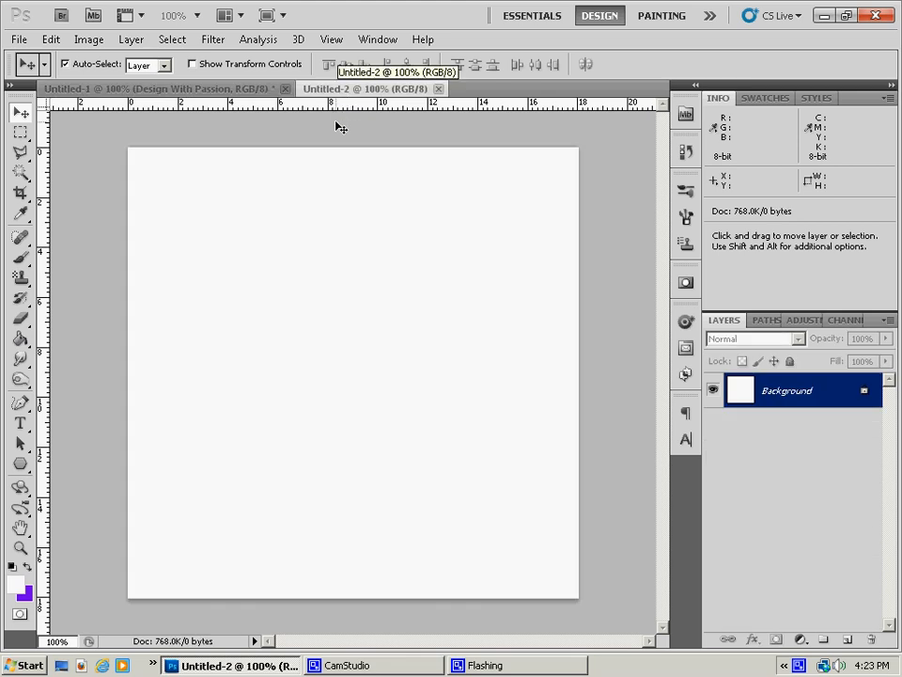
{"action": "left_click", "coordinate": [21, 339]}
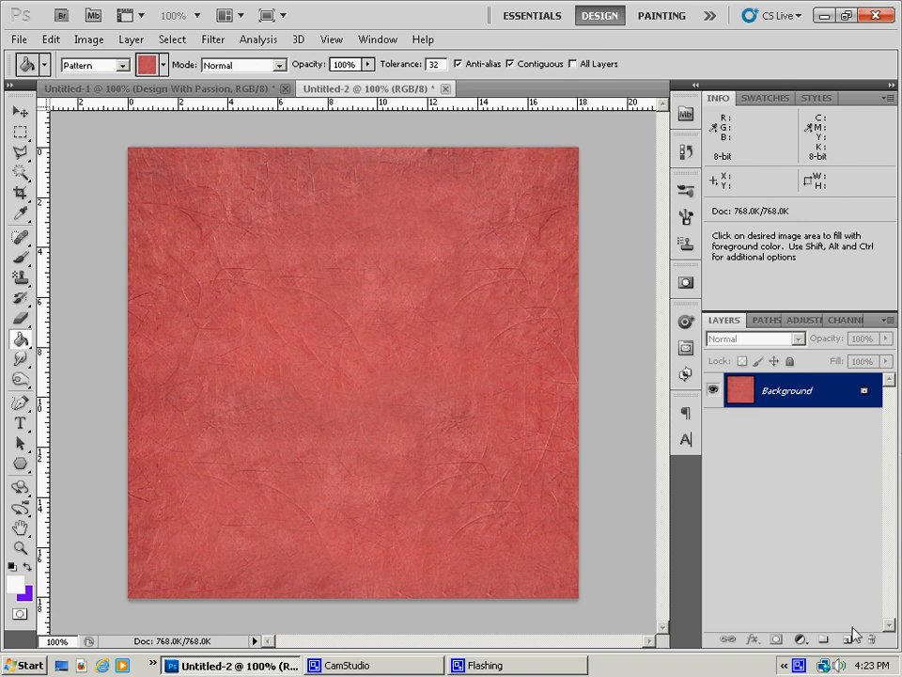
{"action": "left_click", "coordinate": [846, 639]}
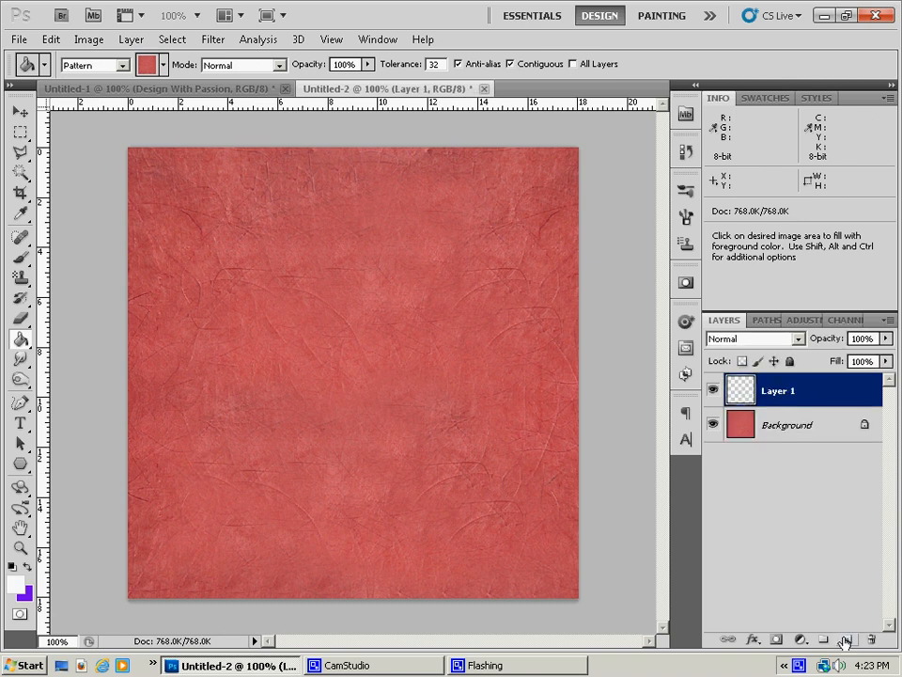
{"action": "mouse_move", "coordinate": [846, 639]}
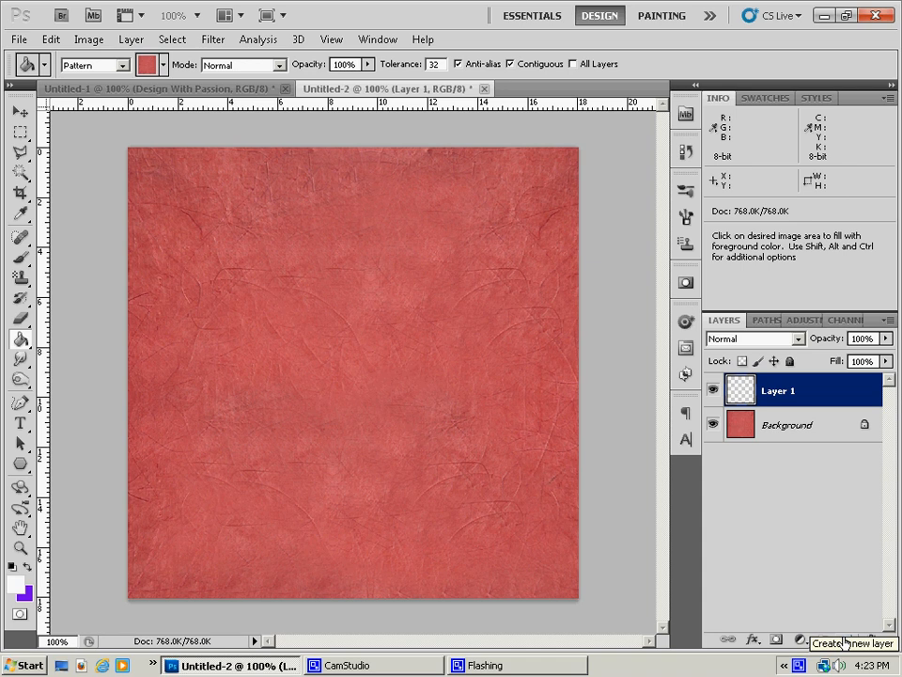
{"action": "mouse_move", "coordinate": [749, 624]}
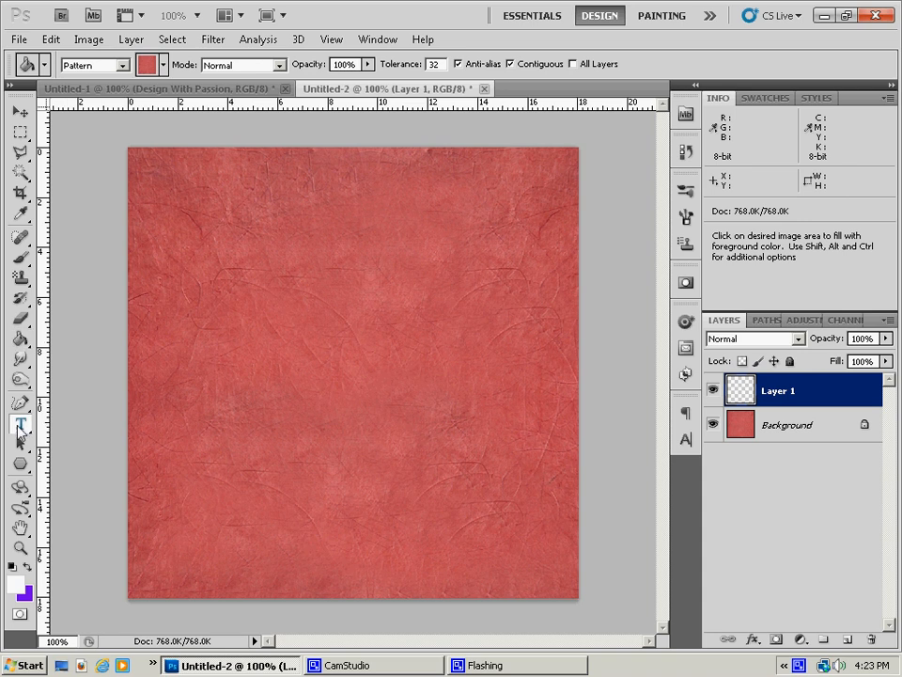
Step: Add the word 'Design' in blue across the upper canvas on its own text layer
{"action": "left_click", "coordinate": [20, 425]}
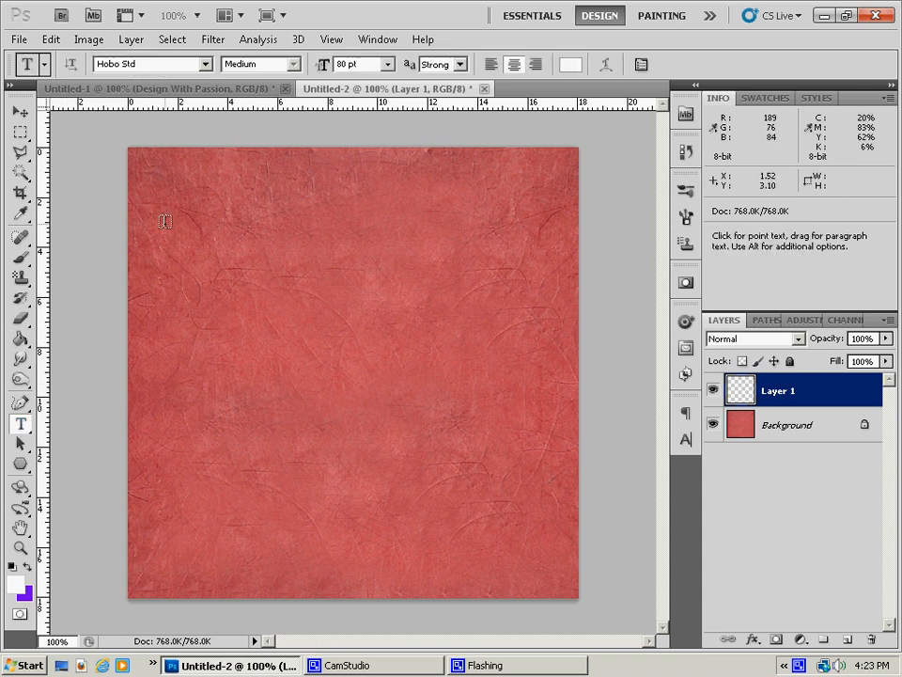
{"action": "left_click_drag", "start_coordinate": [159, 222], "coordinate": [564, 406]}
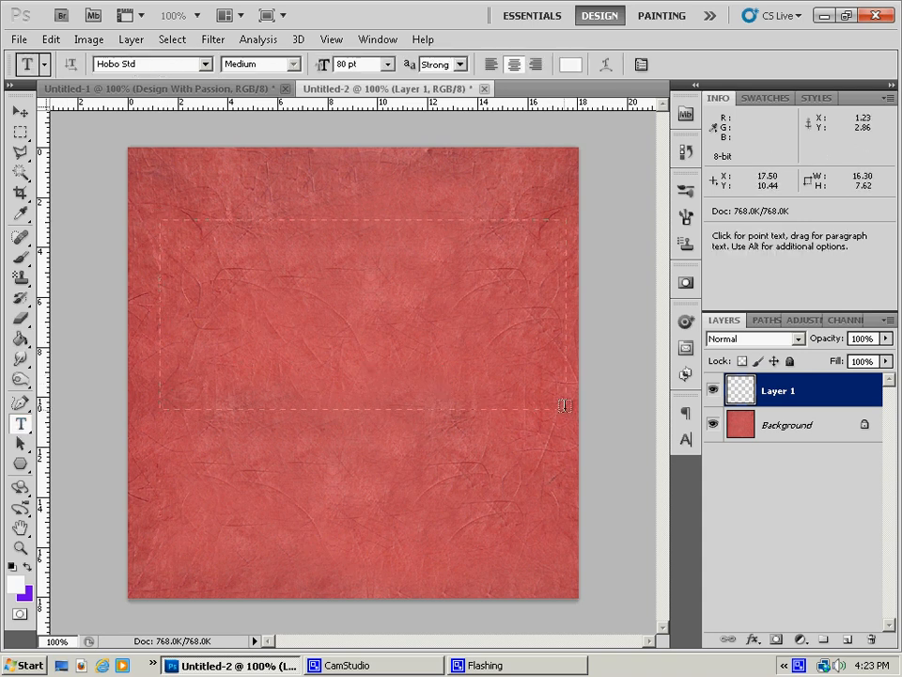
{"action": "left_click_drag", "start_coordinate": [158, 218], "coordinate": [560, 408]}
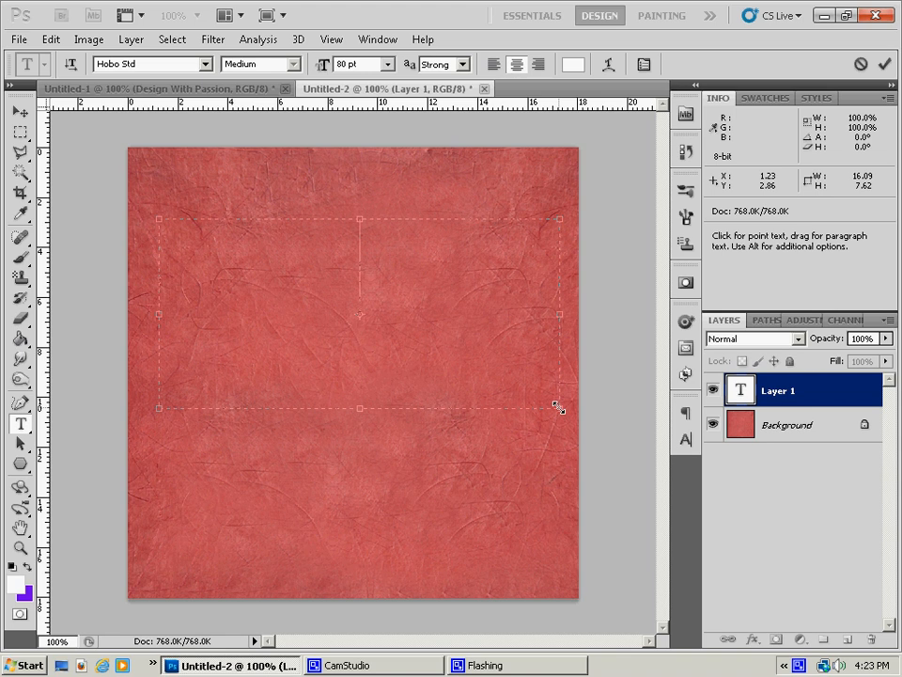
{"action": "type", "text": "Design"}
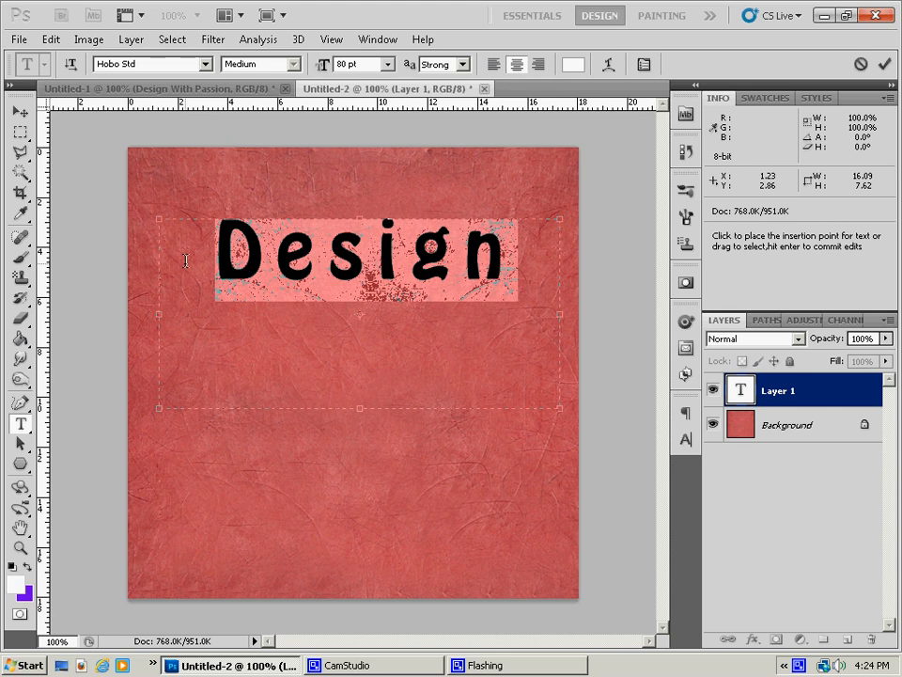
{"action": "left_click", "coordinate": [571, 64]}
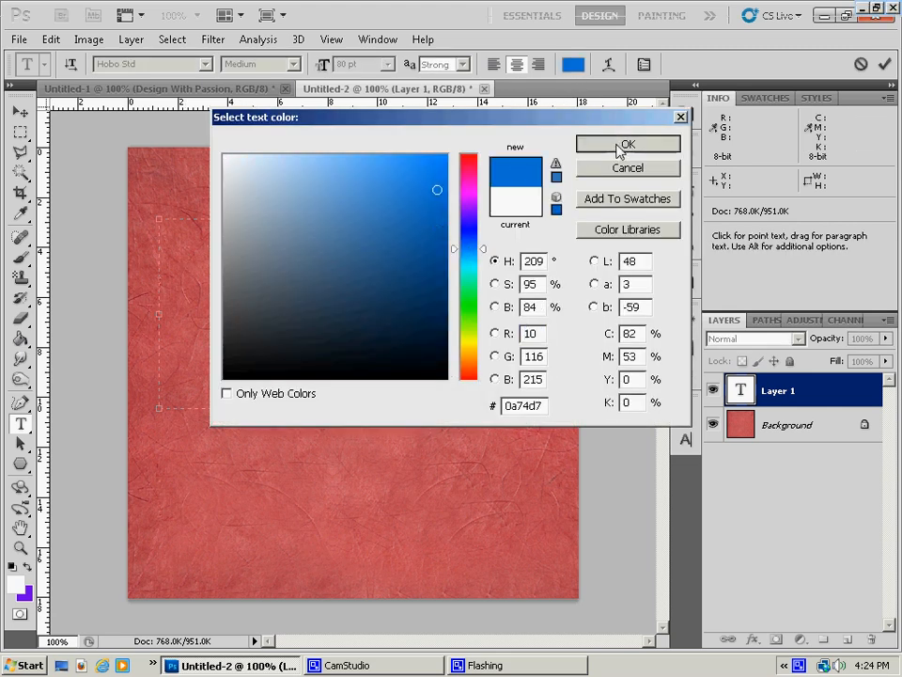
{"action": "left_click", "coordinate": [628, 143]}
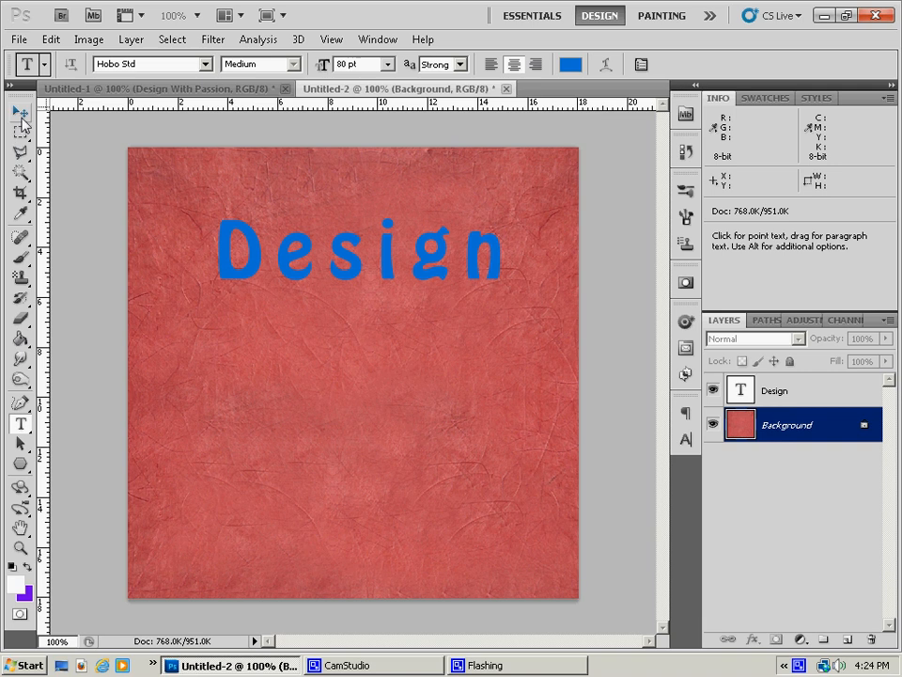
{"action": "left_click", "coordinate": [21, 113]}
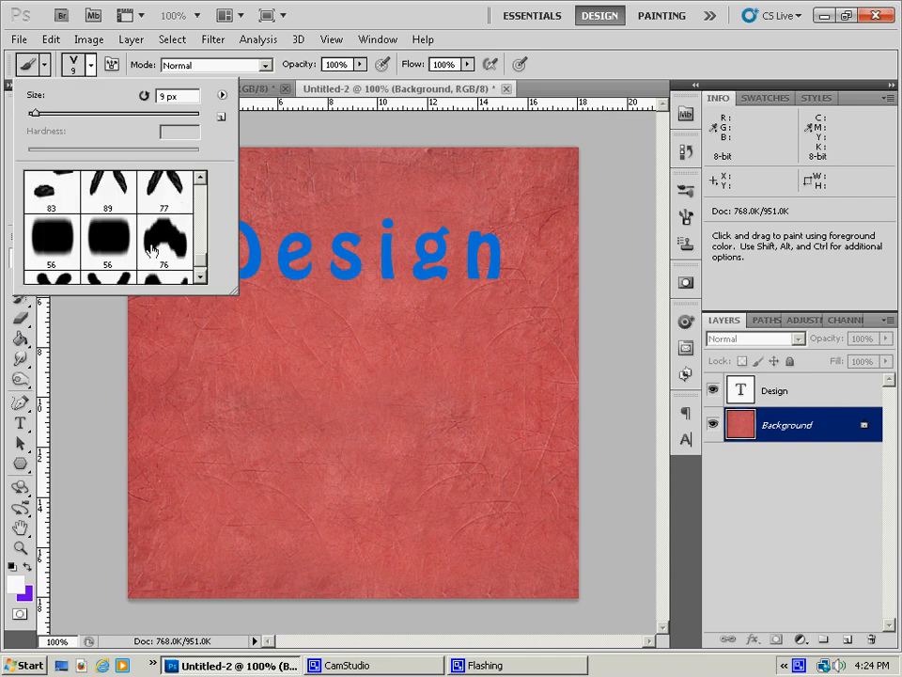
Step: Load the X-stitch brush preset, paint a trial stitch line on the cloth and undo it
{"action": "scroll", "scroll_direction": "down", "scroll_amount": 3}
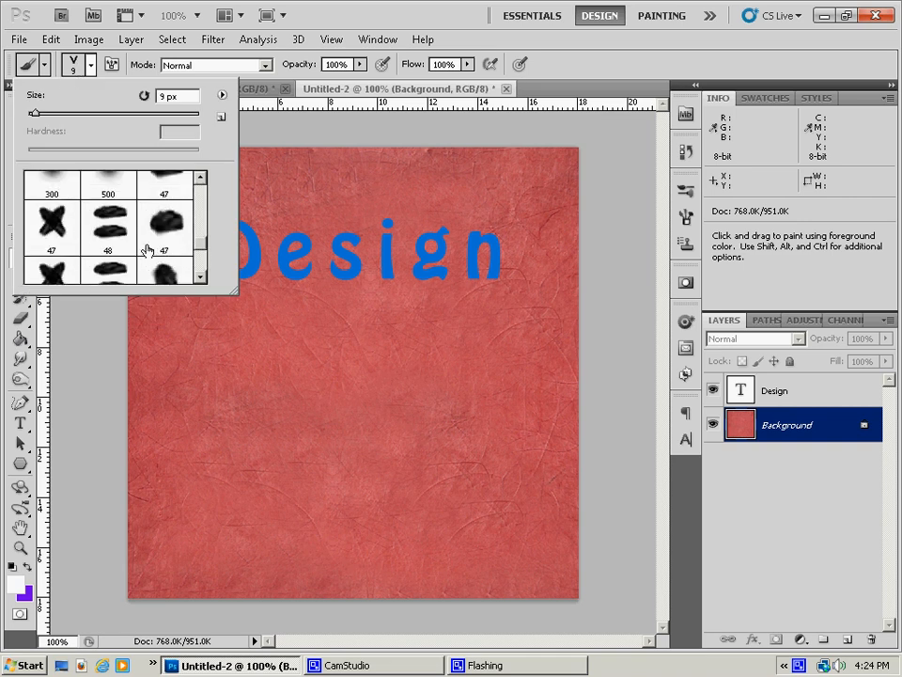
{"action": "scroll", "scroll_direction": "down", "scroll_amount": 3}
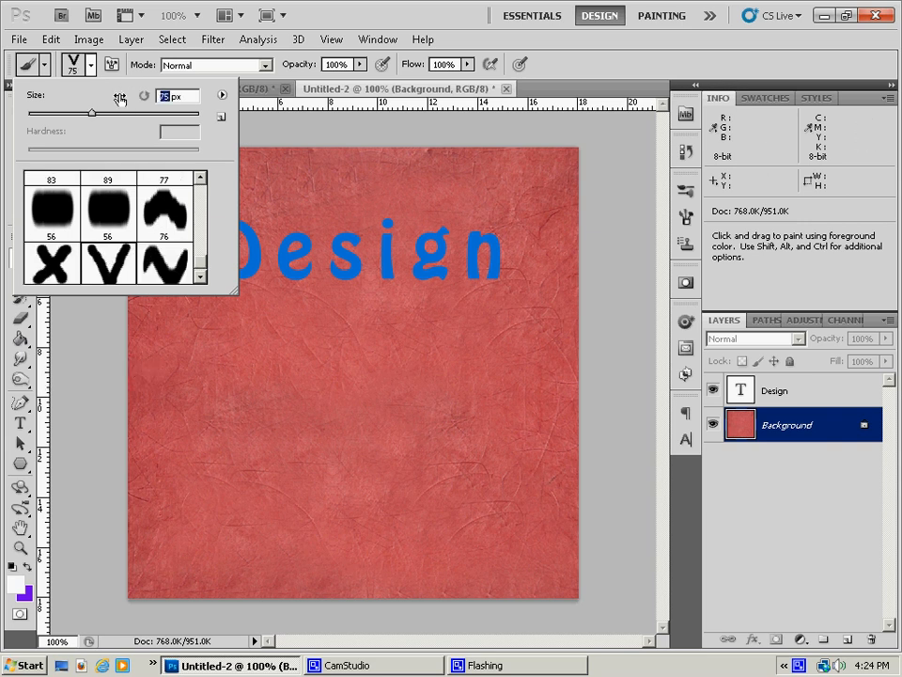
{"action": "mouse_move", "coordinate": [121, 98]}
{"action": "type", "text": "9"}
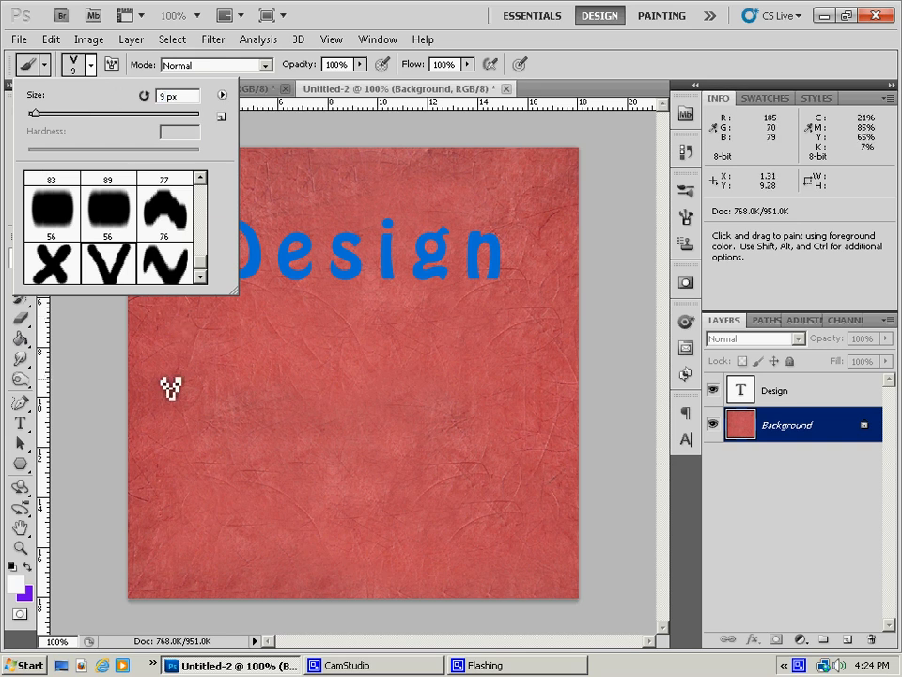
{"action": "left_click_drag", "start_coordinate": [160, 380], "coordinate": [579, 389]}
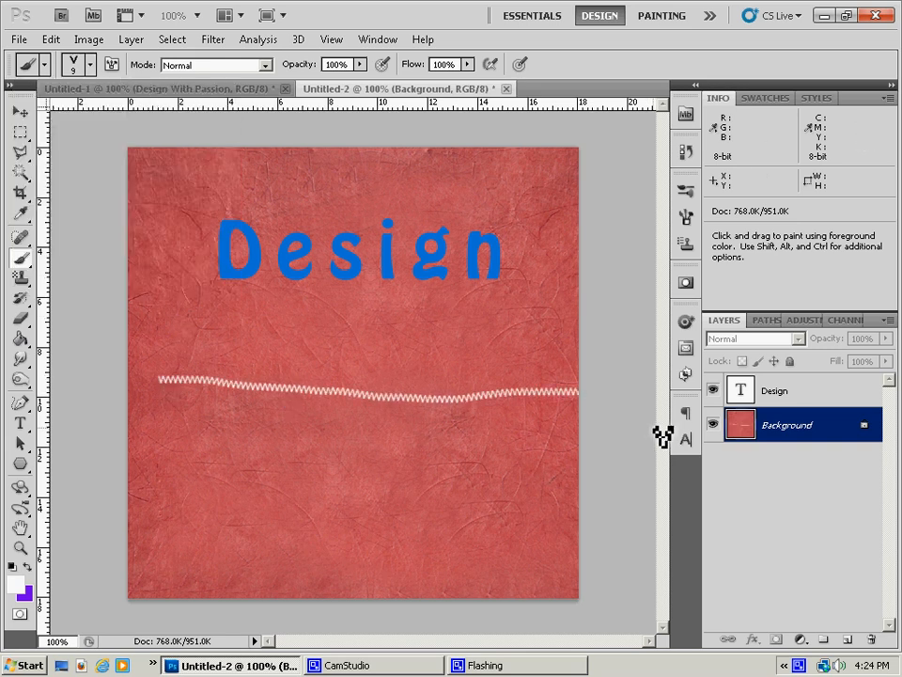
{"action": "mouse_move", "coordinate": [425, 414]}
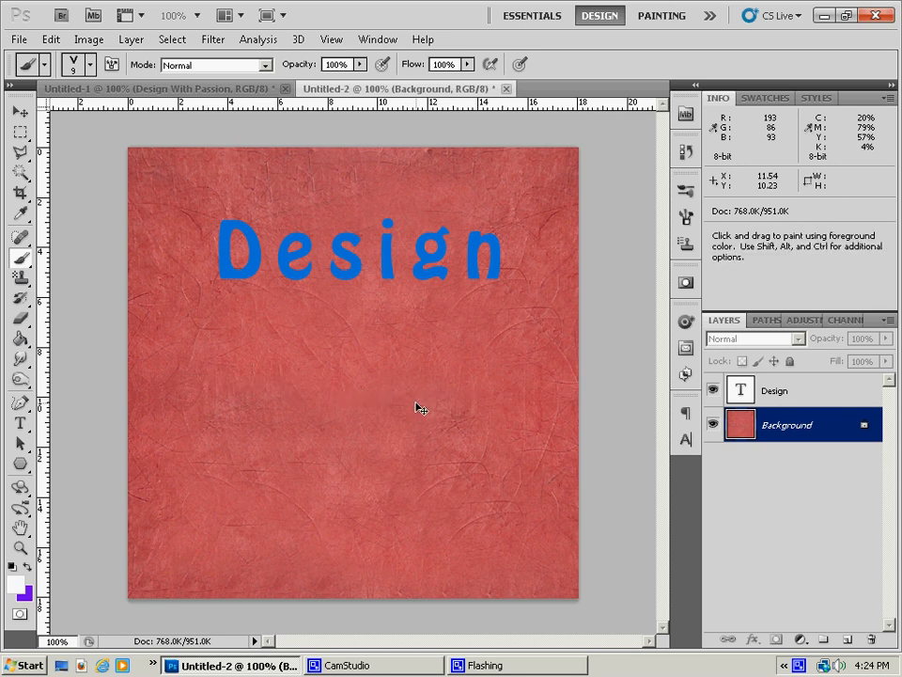
{"action": "left_click", "coordinate": [20, 112]}
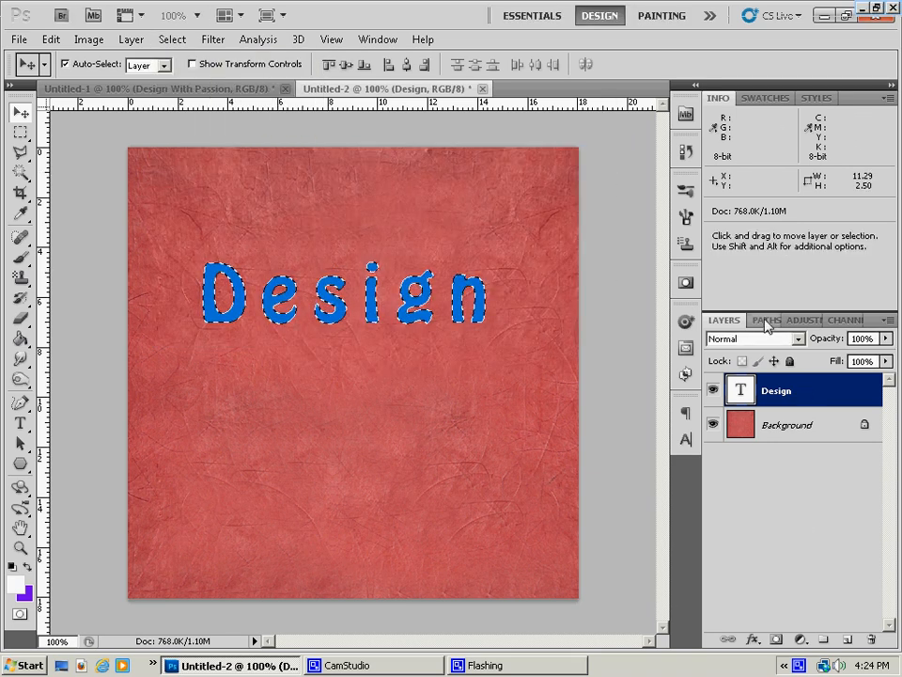
Step: Convert the Design letter selection into a work path and add an empty layer for stitches
{"action": "left_click", "coordinate": [764, 319]}
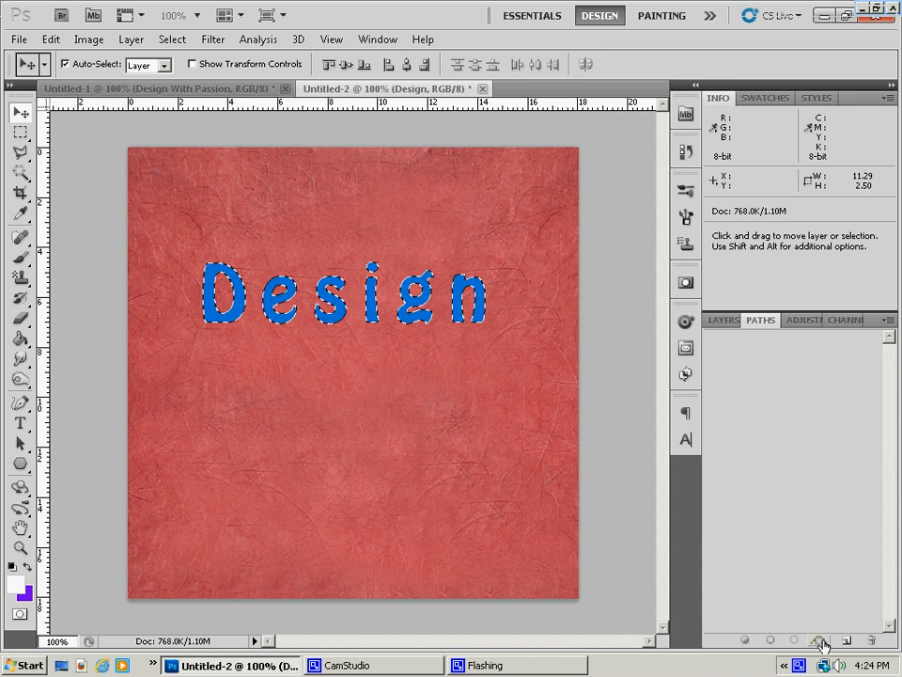
{"action": "left_click", "coordinate": [820, 639]}
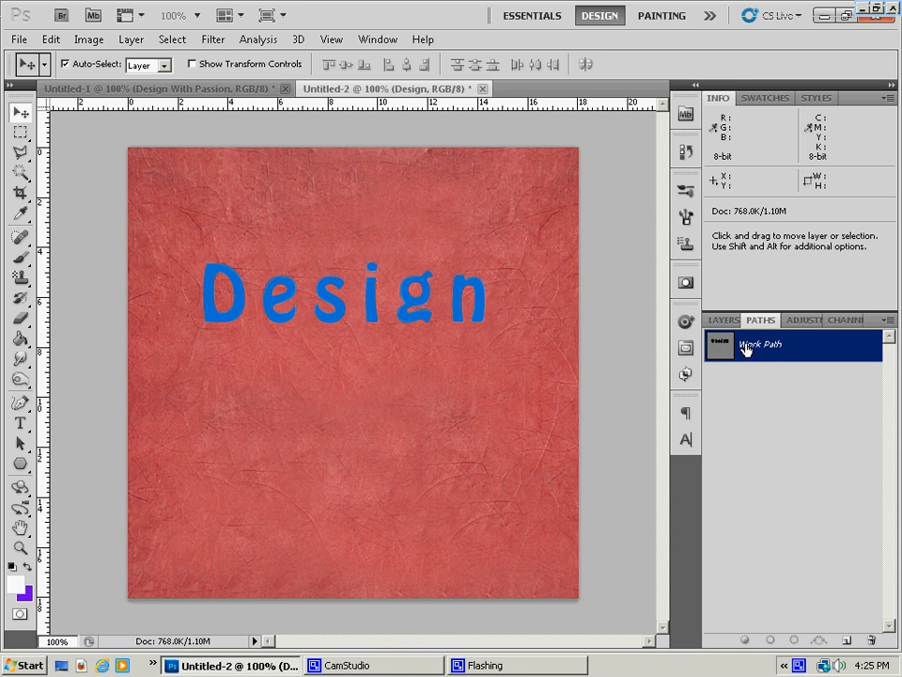
{"action": "left_click", "coordinate": [724, 319]}
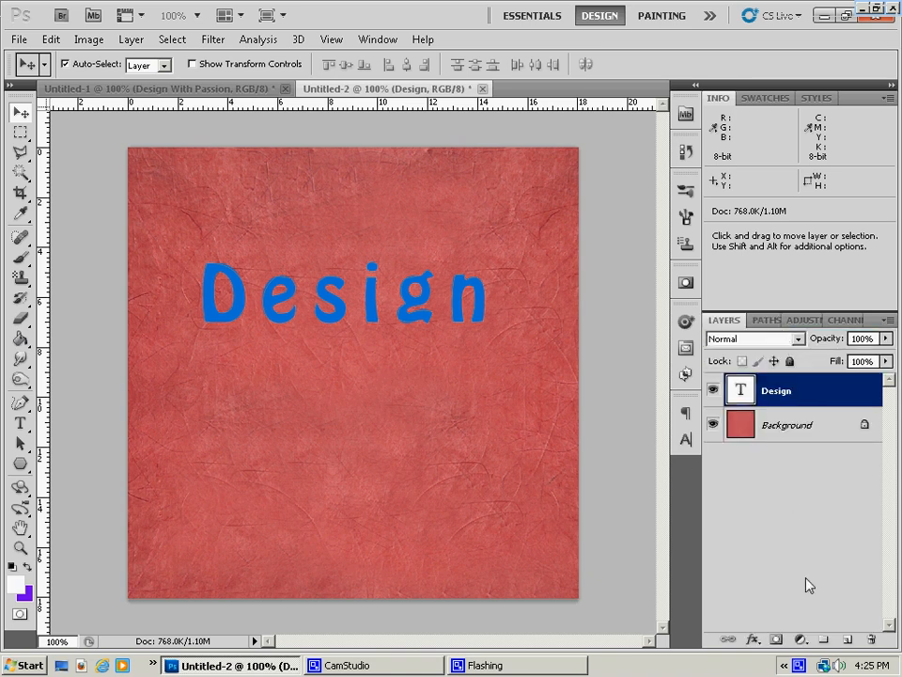
{"action": "left_click", "coordinate": [824, 639]}
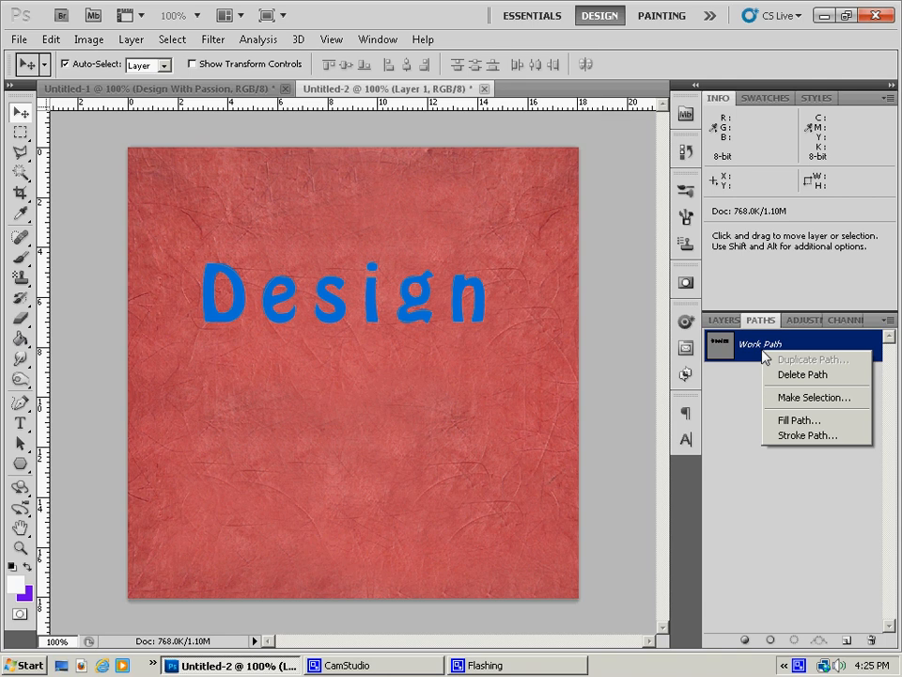
Step: Stroke the work path with the stitch brush along the letters, then delete the path
{"action": "left_click", "coordinate": [804, 437]}
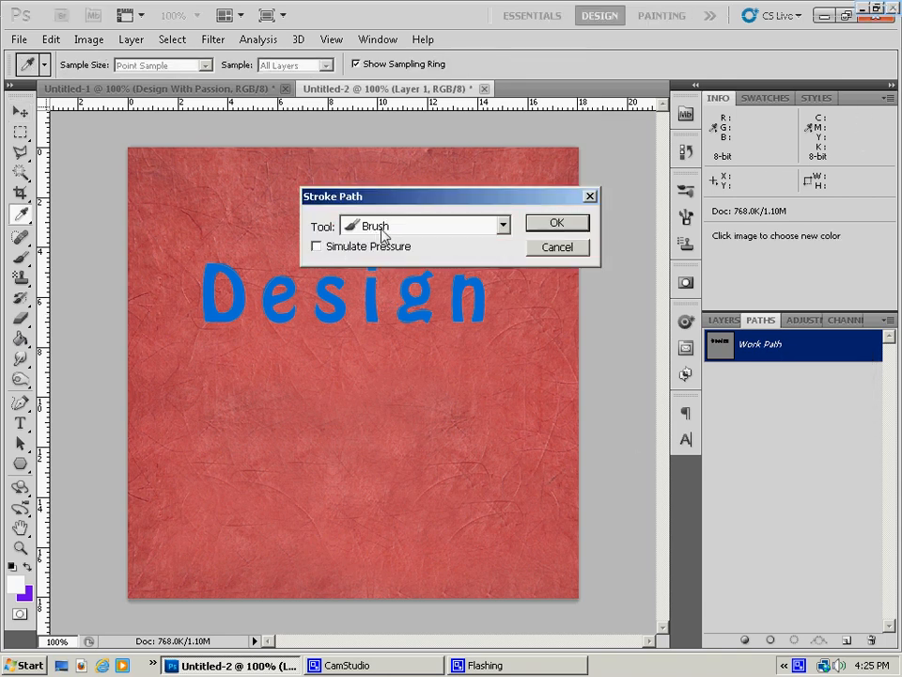
{"action": "left_click", "coordinate": [557, 222]}
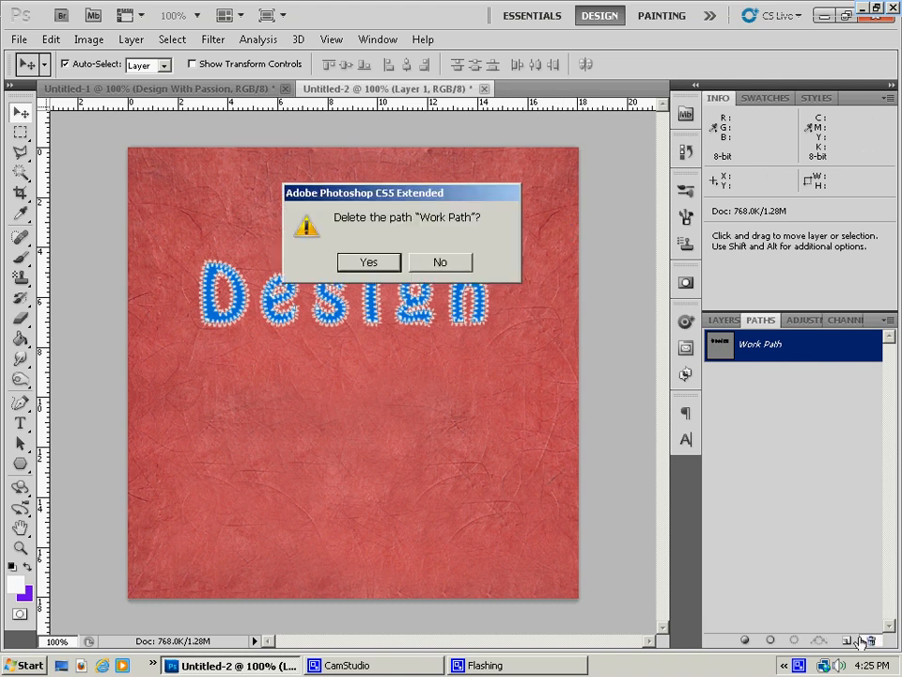
{"action": "left_click", "coordinate": [368, 261]}
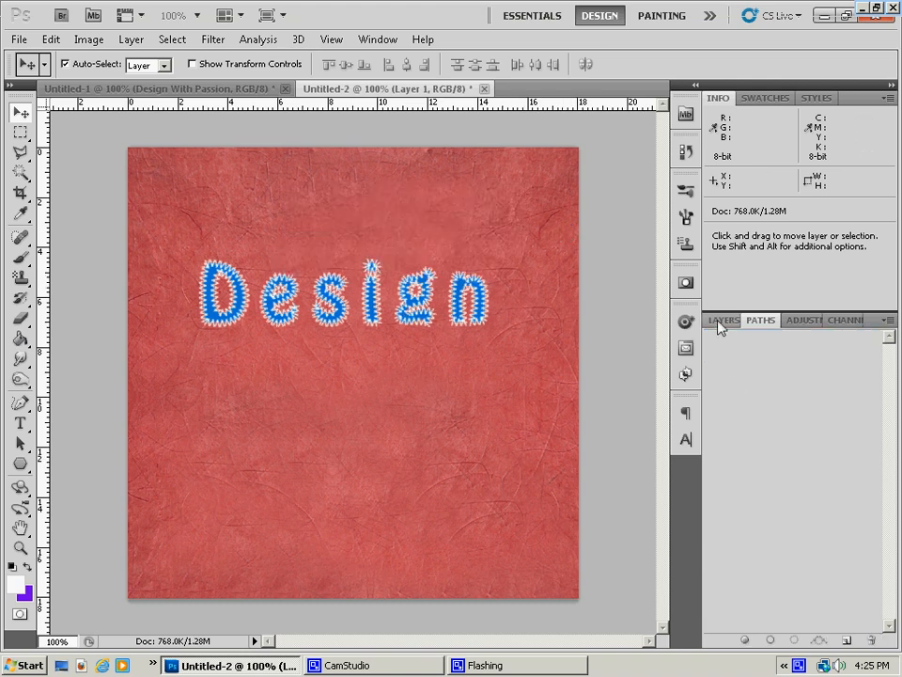
{"action": "left_click", "coordinate": [722, 320]}
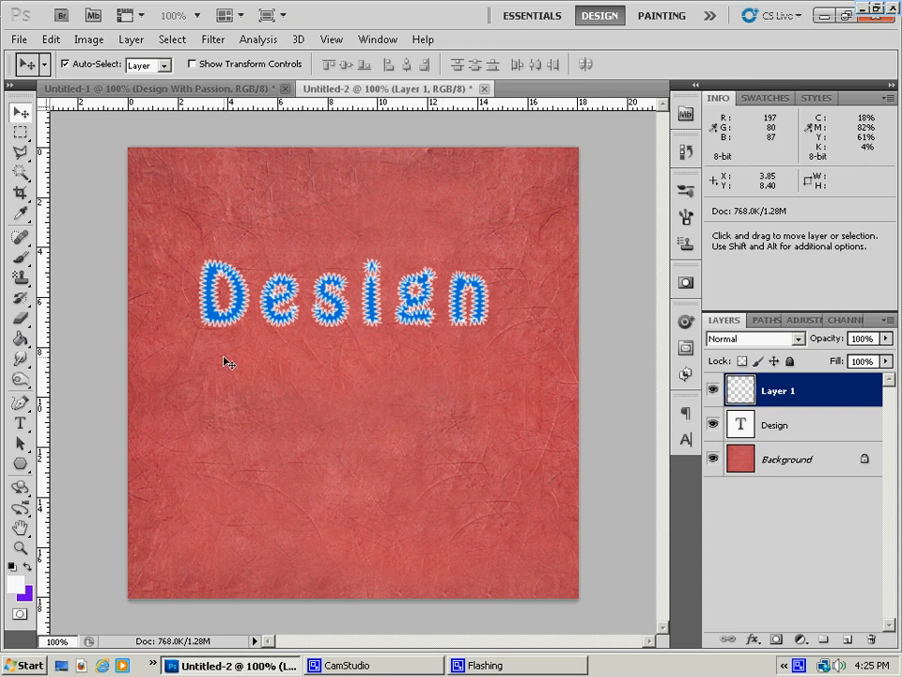
{"action": "mouse_move", "coordinate": [261, 318]}
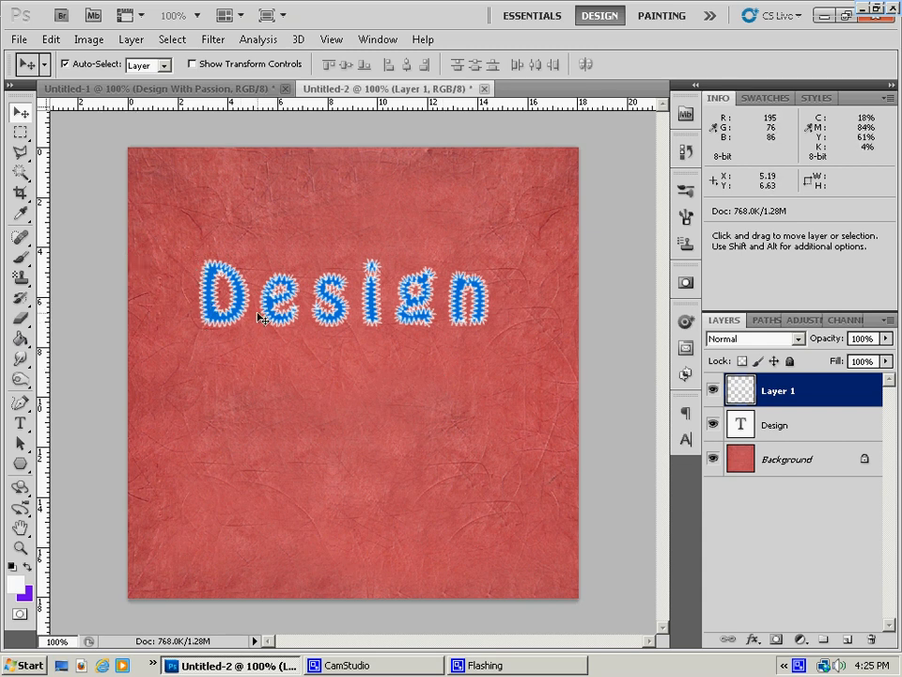
{"action": "mouse_move", "coordinate": [261, 320]}
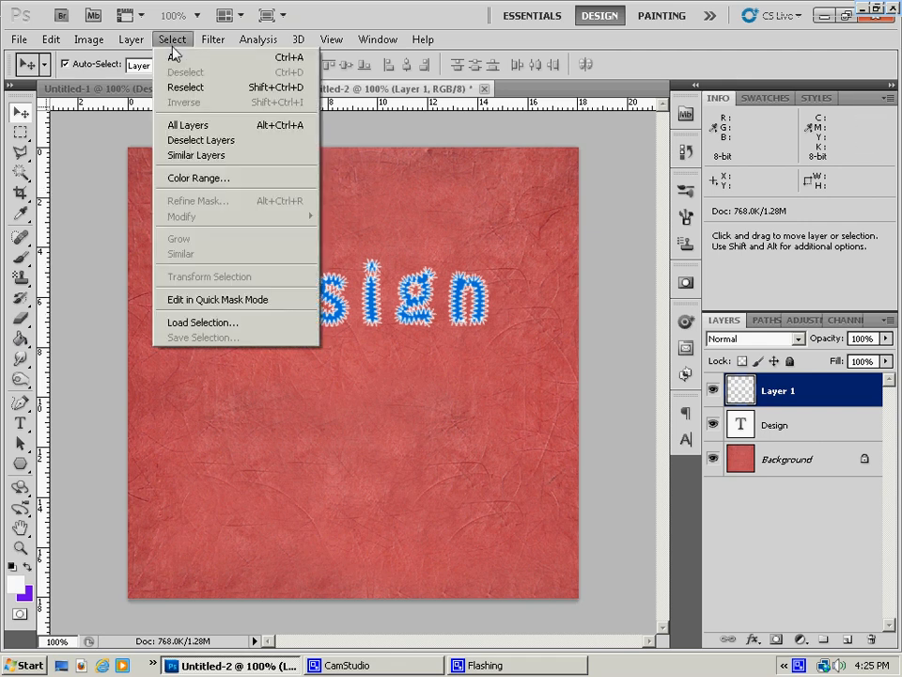
Step: Apply an Inner Bevel/Smooth Bevel and Emboss effect to the stitched Layer 1
{"action": "left_click", "coordinate": [132, 38]}
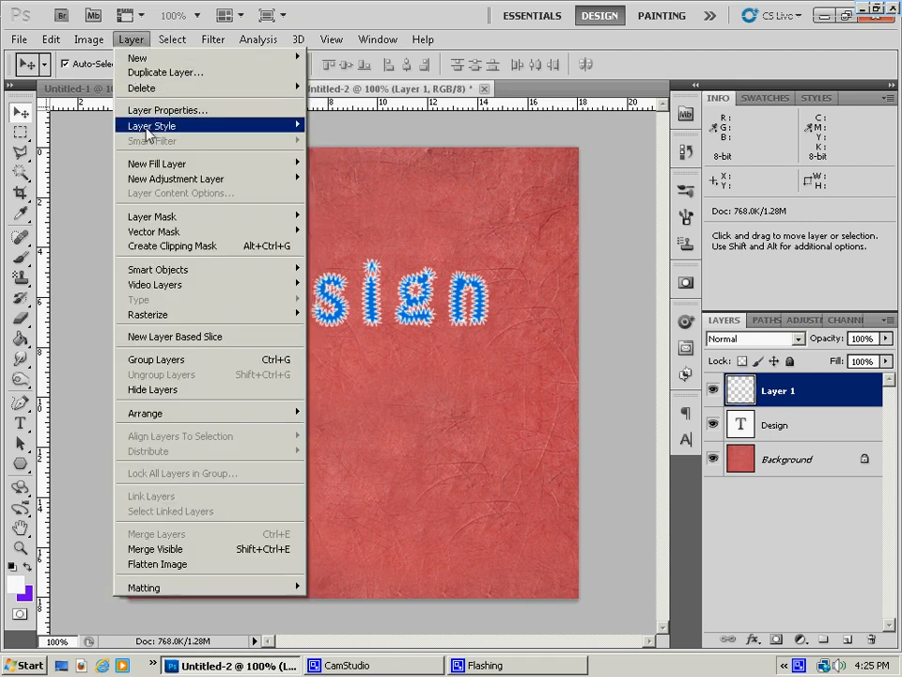
{"action": "left_click", "coordinate": [151, 124]}
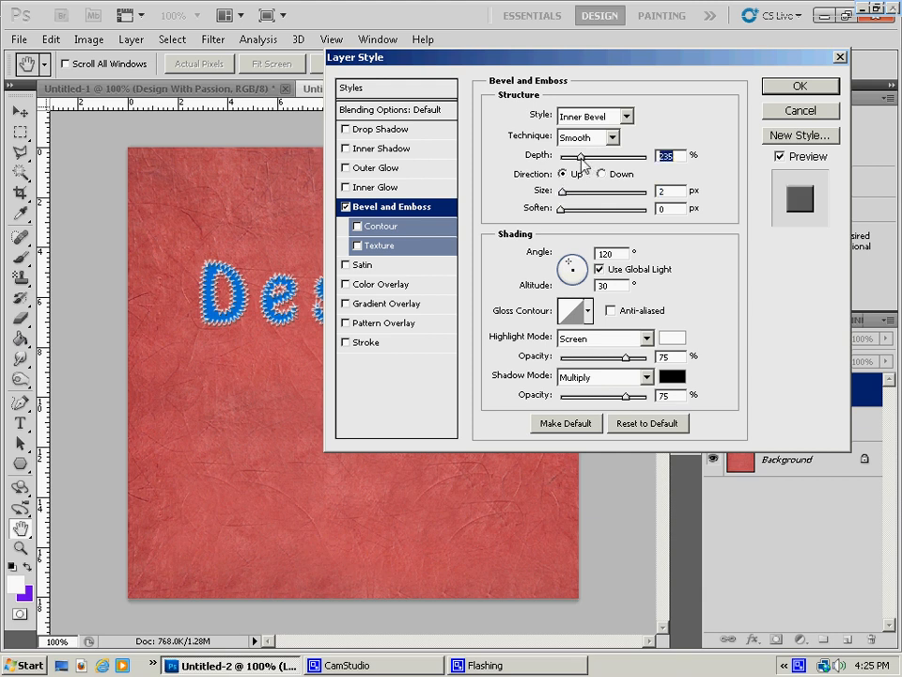
{"action": "left_click", "coordinate": [801, 86]}
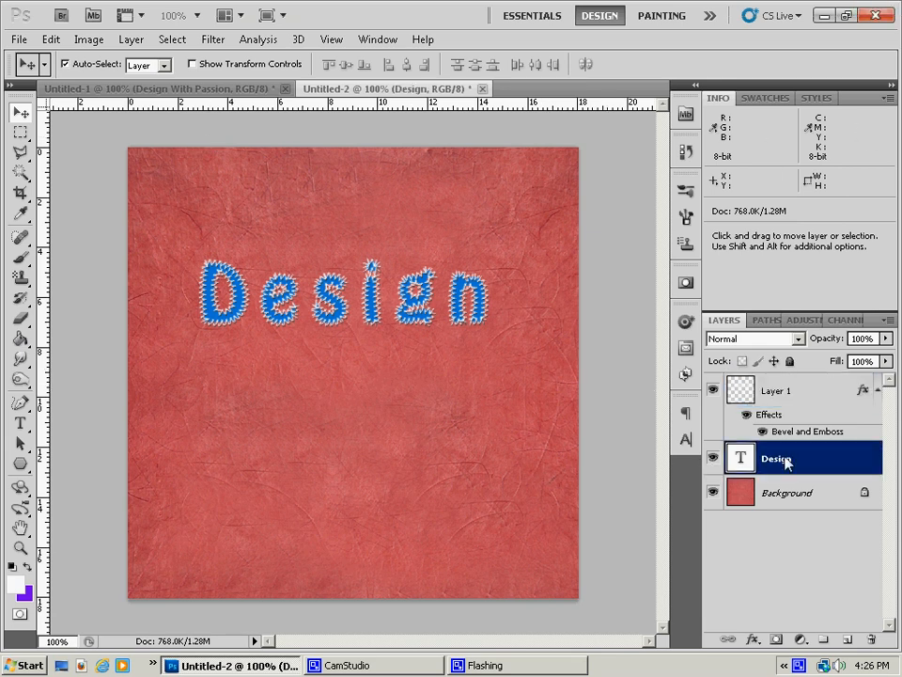
Step: Give the Design text layer an Inner Glow set to Multiply
{"action": "left_click", "coordinate": [173, 38]}
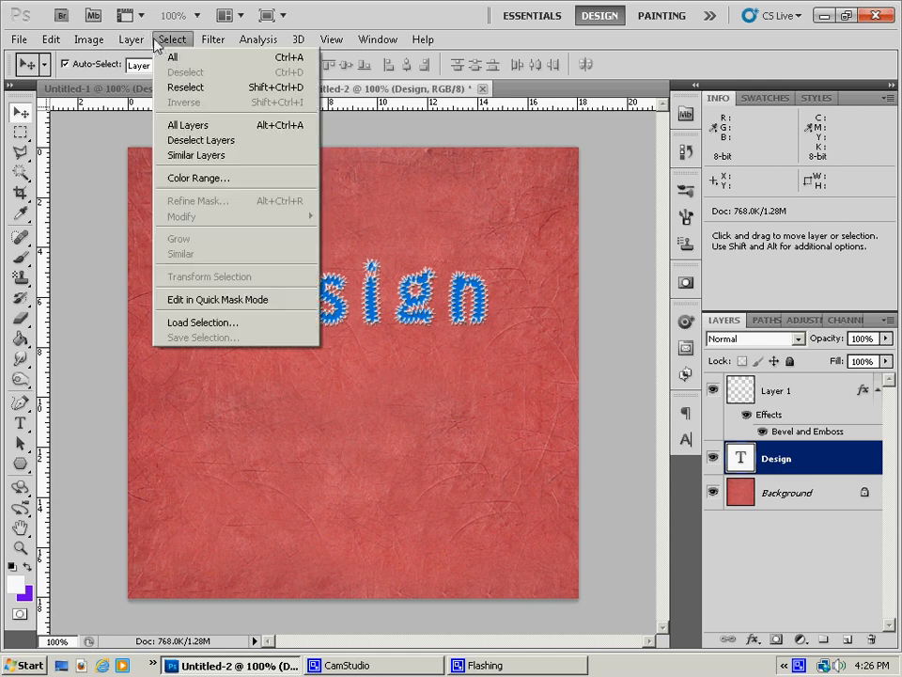
{"action": "left_click", "coordinate": [131, 38]}
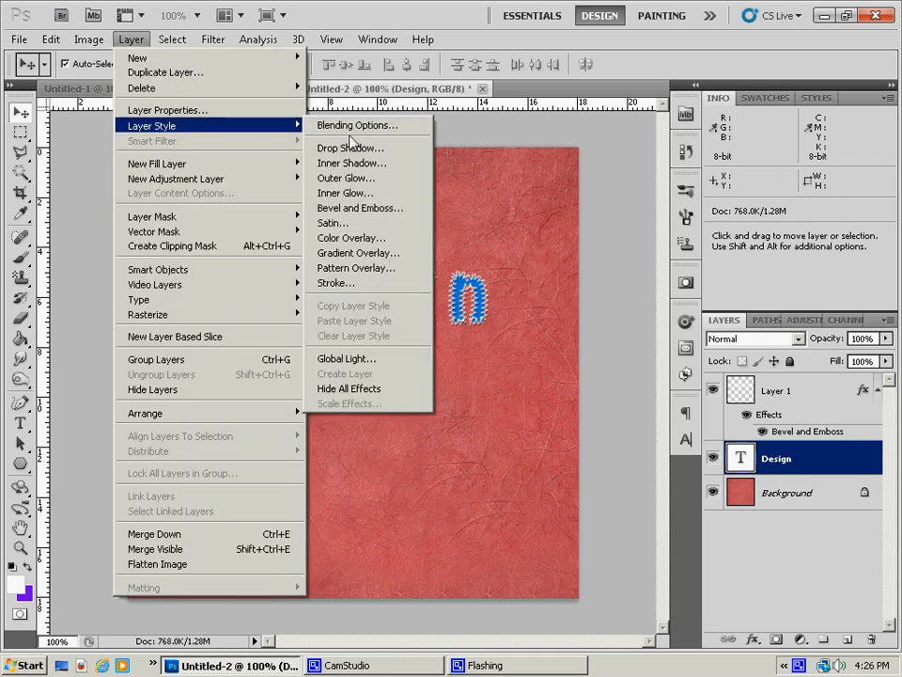
{"action": "mouse_move", "coordinate": [346, 192]}
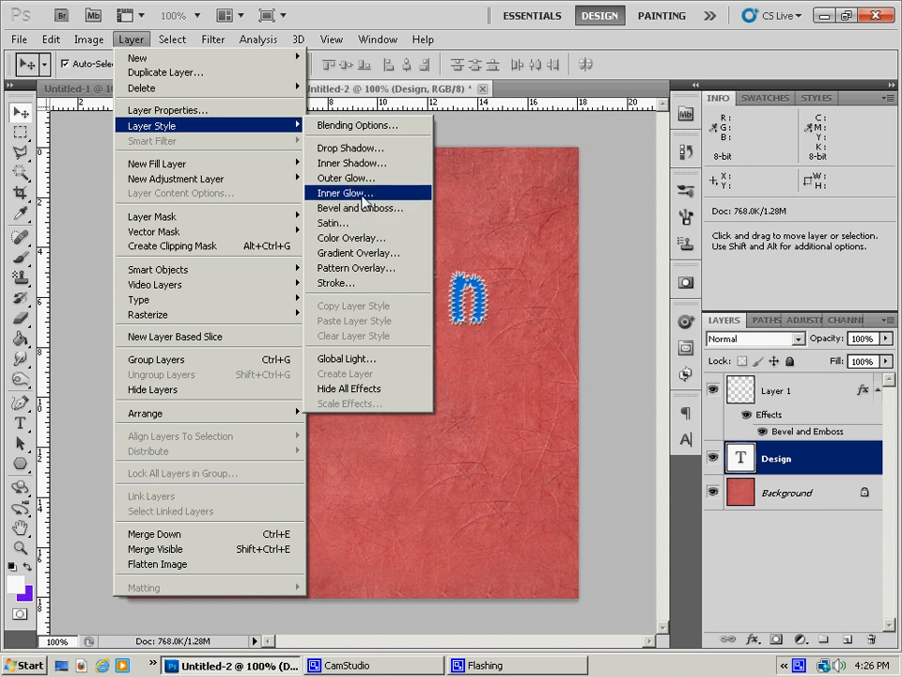
{"action": "left_click", "coordinate": [342, 192]}
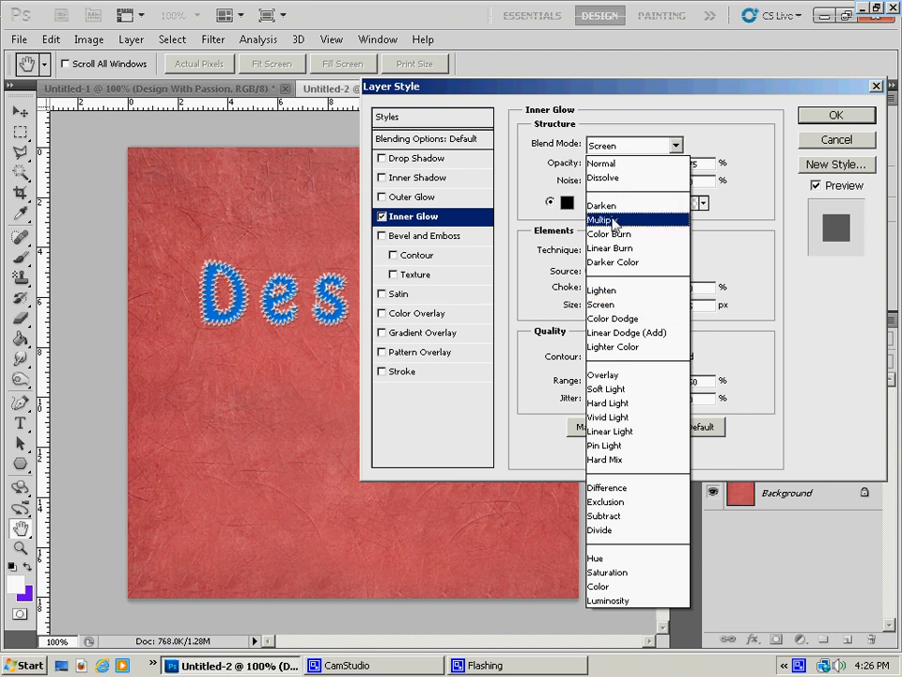
{"action": "left_click", "coordinate": [599, 218]}
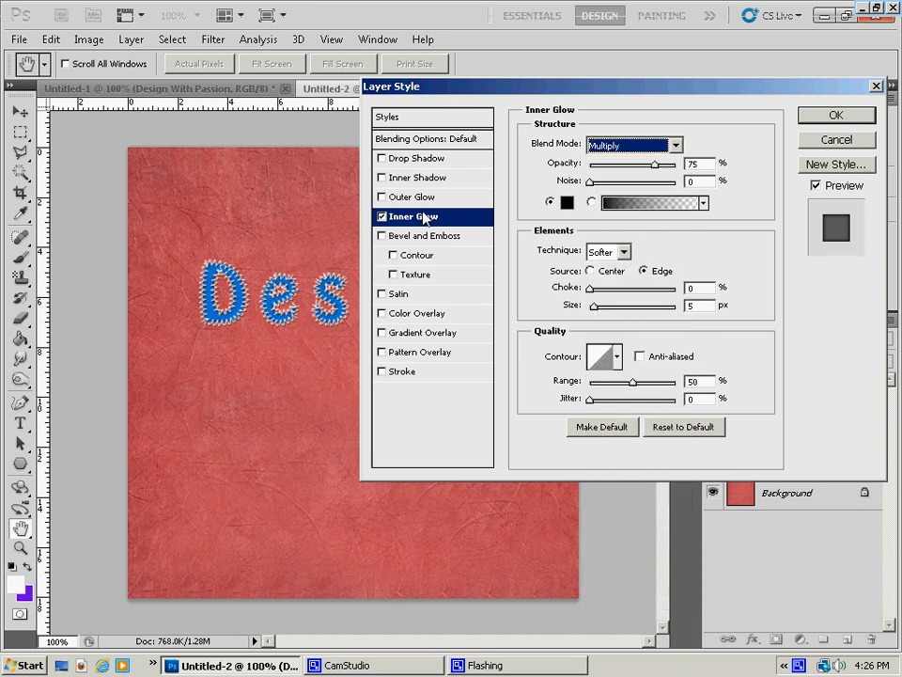
Step: Enable a black Multiply Outer Glow on the Design text and apply the glow effects
{"action": "left_click", "coordinate": [411, 197]}
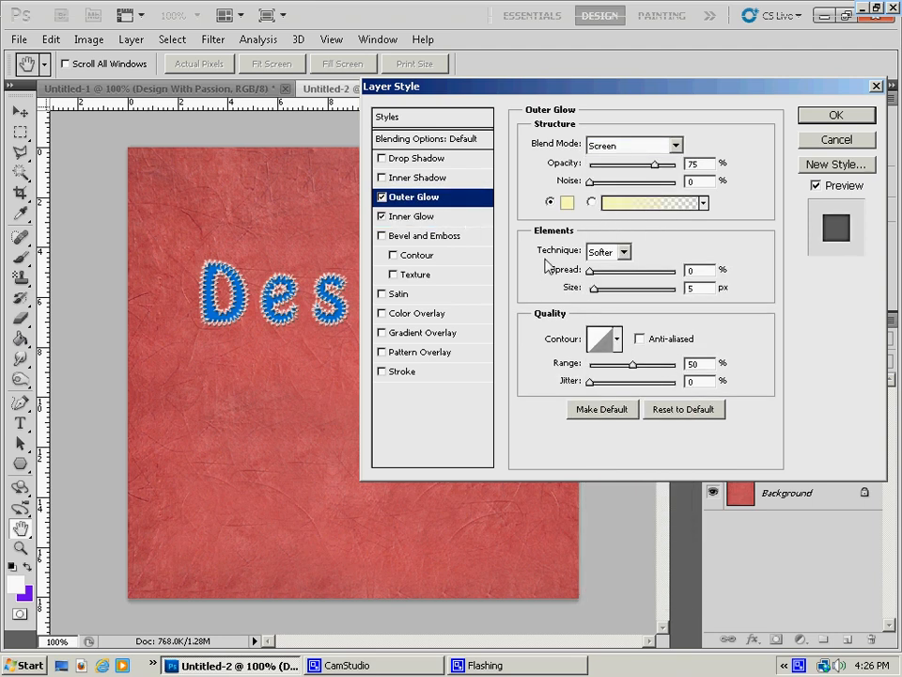
{"action": "left_click", "coordinate": [568, 203]}
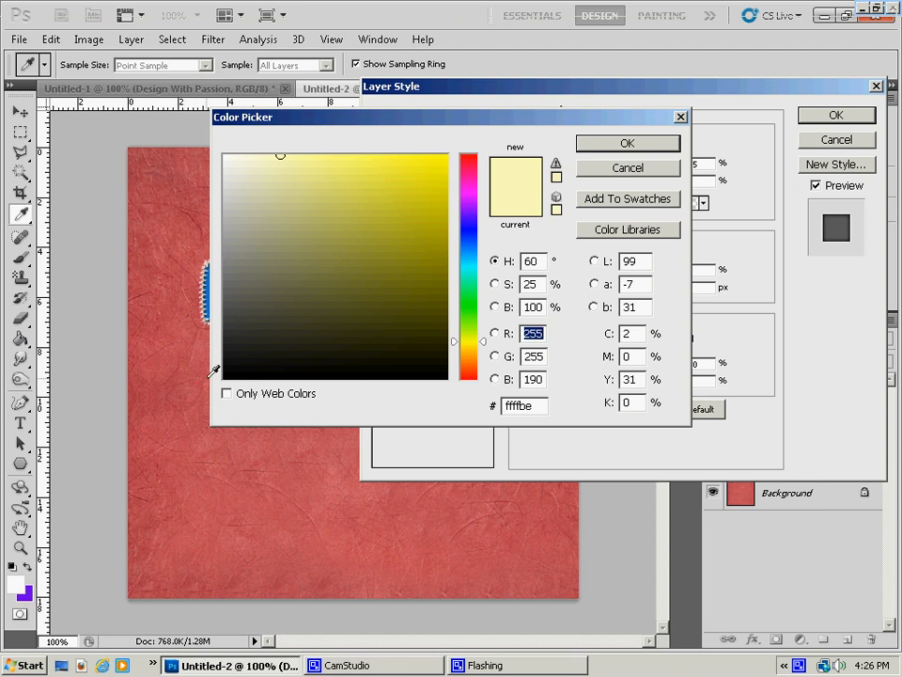
{"action": "left_click", "coordinate": [226, 380]}
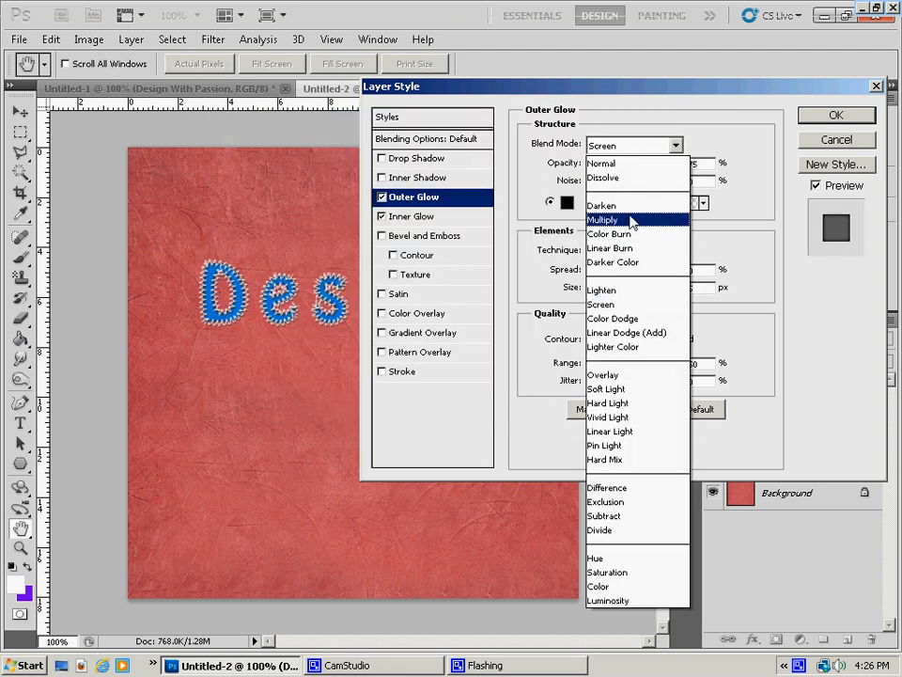
{"action": "left_click", "coordinate": [601, 218]}
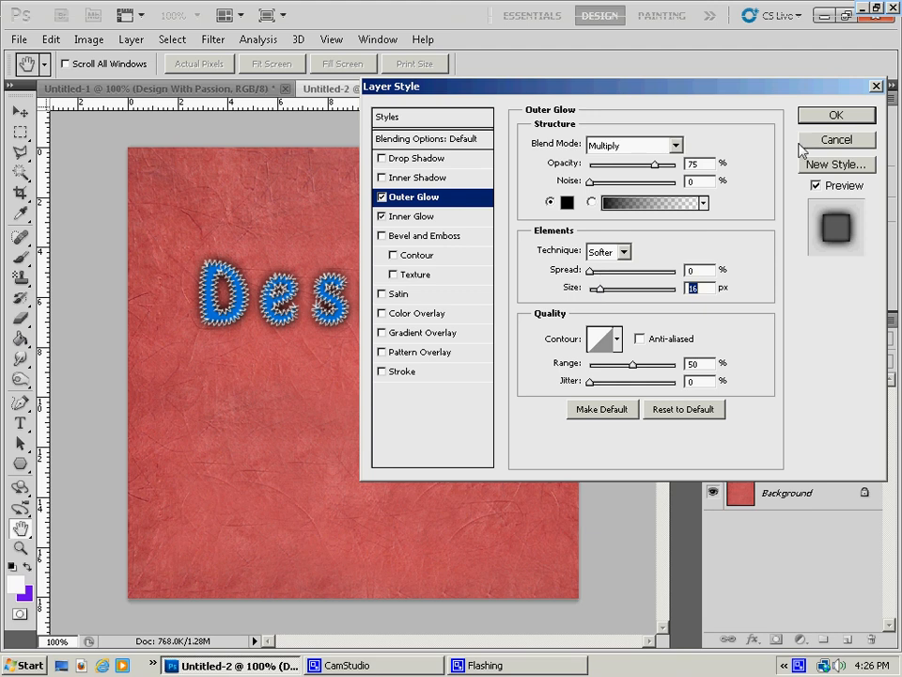
{"action": "left_click", "coordinate": [835, 115]}
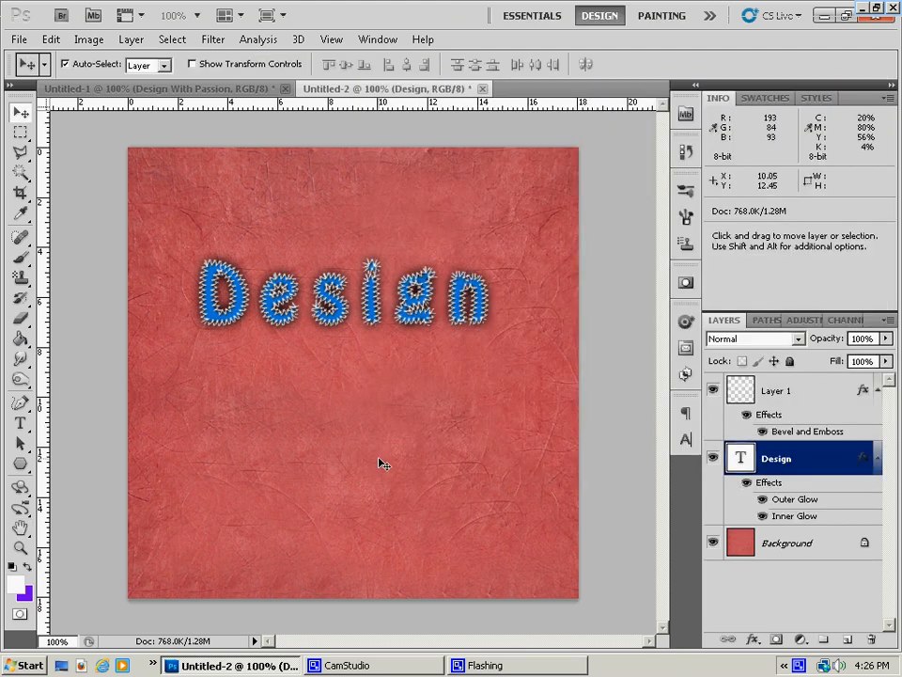
{"action": "mouse_move", "coordinate": [365, 410]}
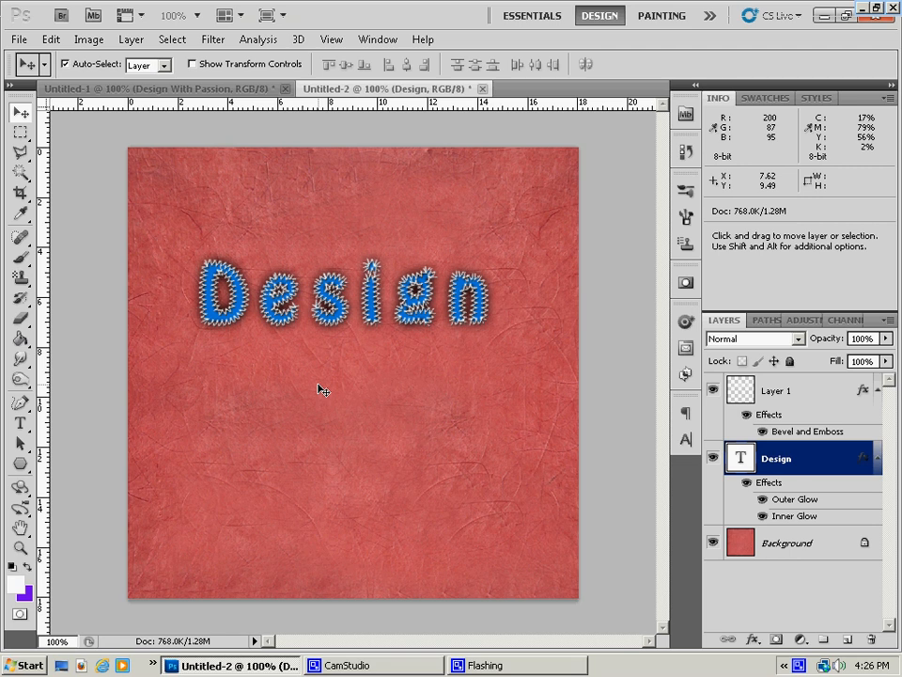
{"action": "mouse_move", "coordinate": [122, 410]}
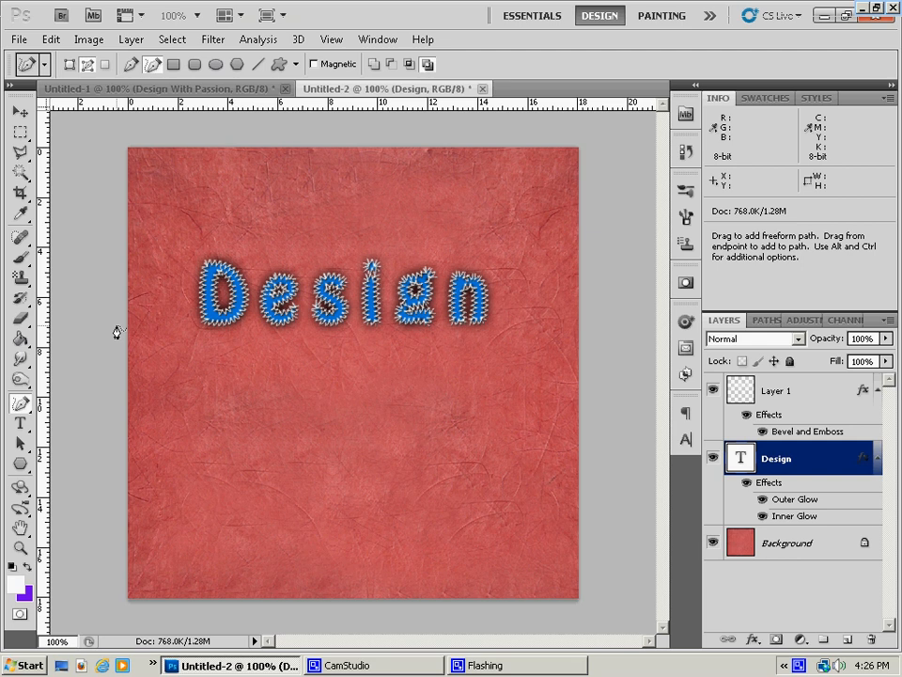
{"action": "mouse_move", "coordinate": [127, 314]}
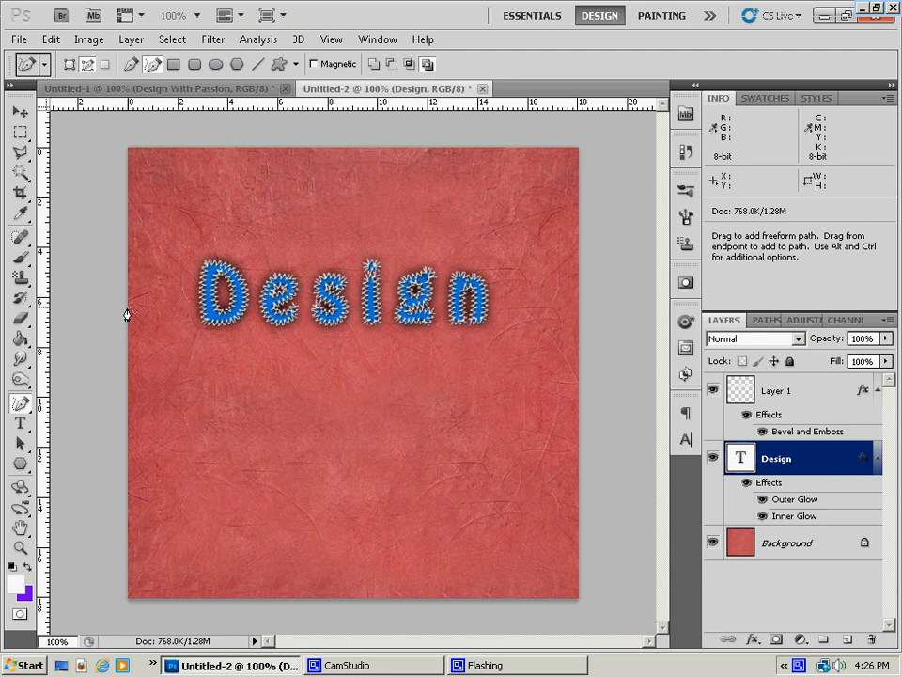
{"action": "mouse_move", "coordinate": [361, 406]}
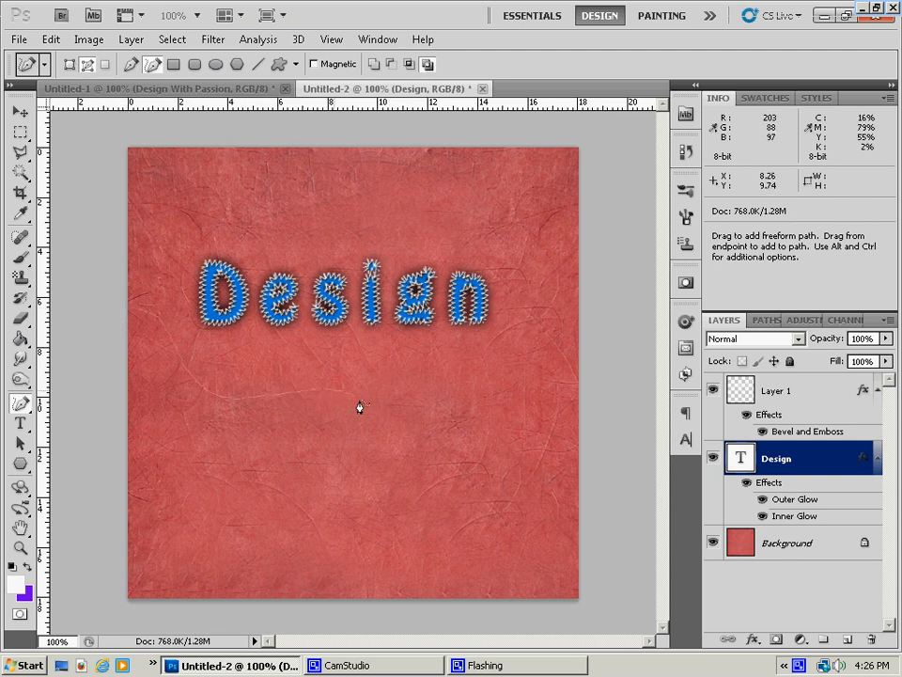
{"action": "mouse_move", "coordinate": [440, 449]}
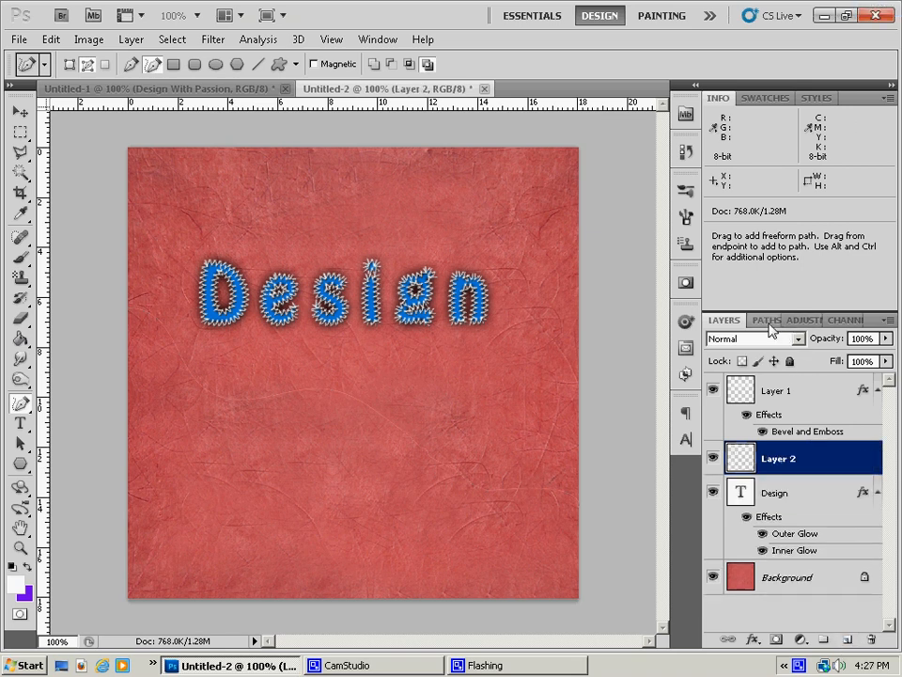
Step: Stroke the wavy freeform work path with white X-stitches on Layer 2
{"action": "left_click", "coordinate": [760, 320]}
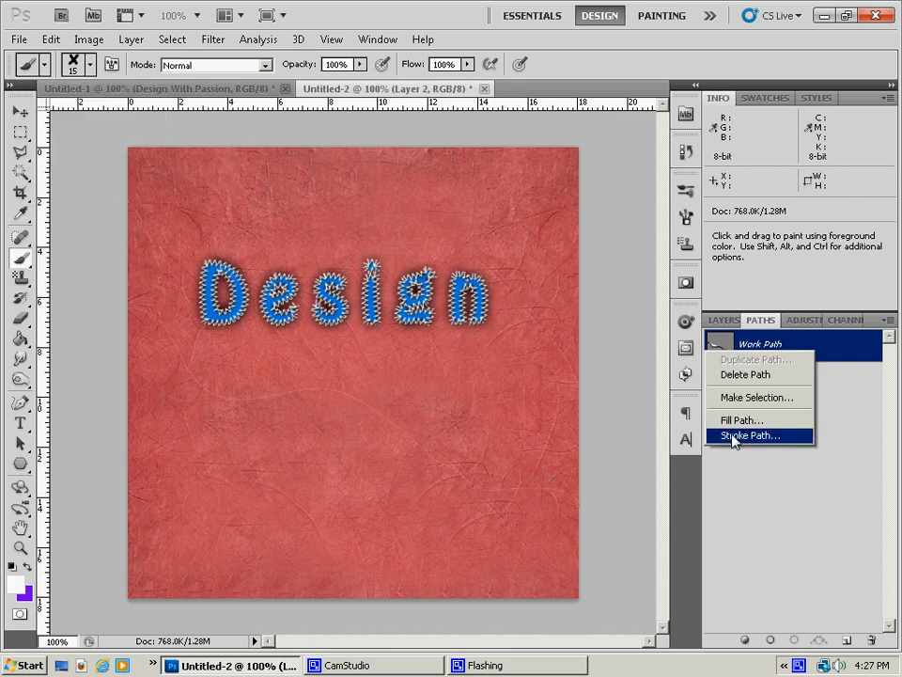
{"action": "left_click", "coordinate": [748, 436]}
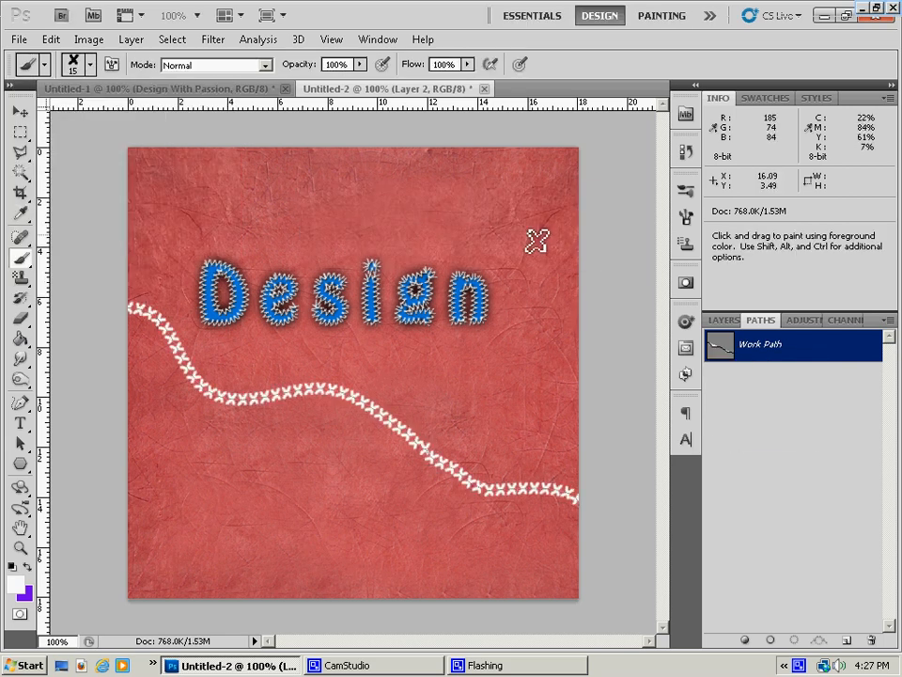
{"action": "mouse_move", "coordinate": [516, 232]}
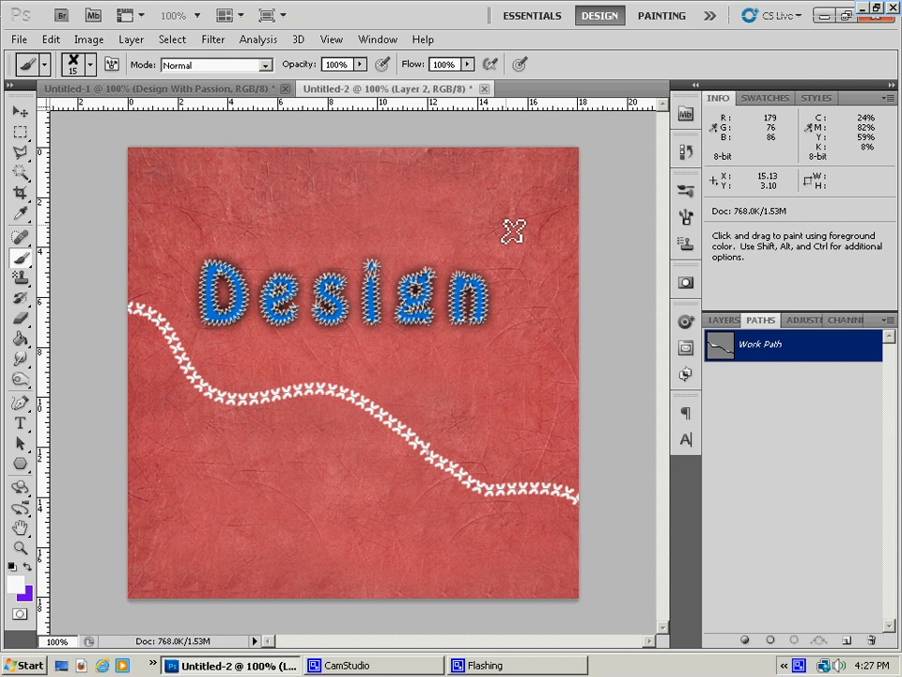
{"action": "mouse_move", "coordinate": [513, 231]}
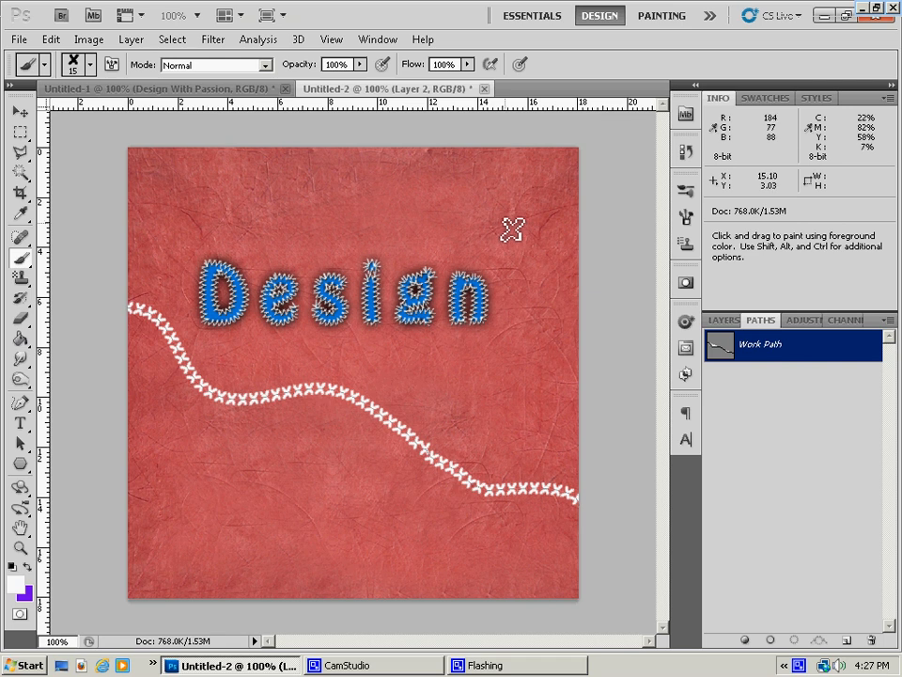
{"action": "mouse_move", "coordinate": [512, 230]}
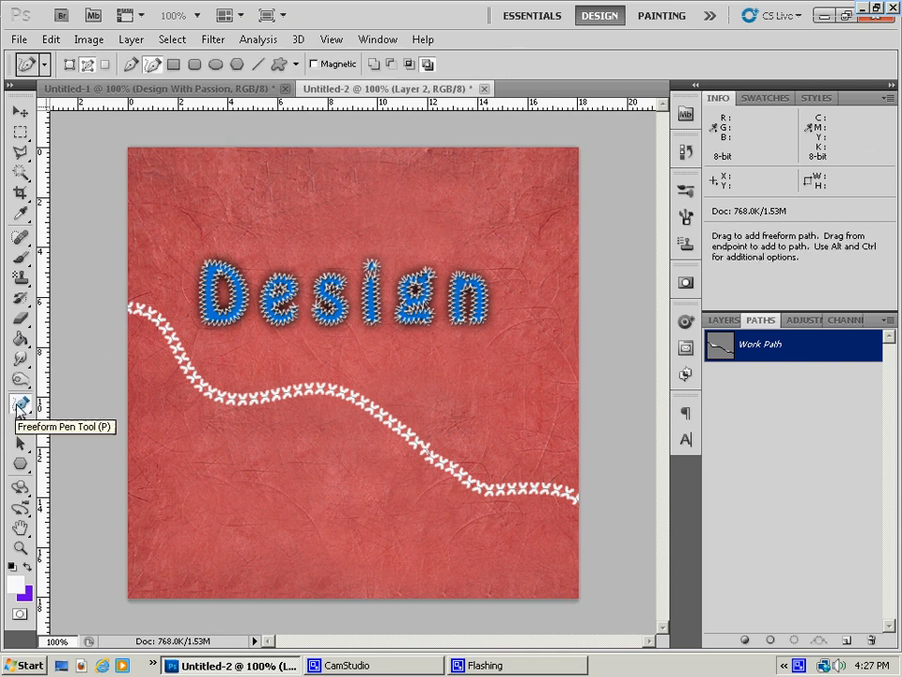
Step: Draw a second freeform path and stroke it with stitches crossing the first line
{"action": "left_click", "coordinate": [21, 402]}
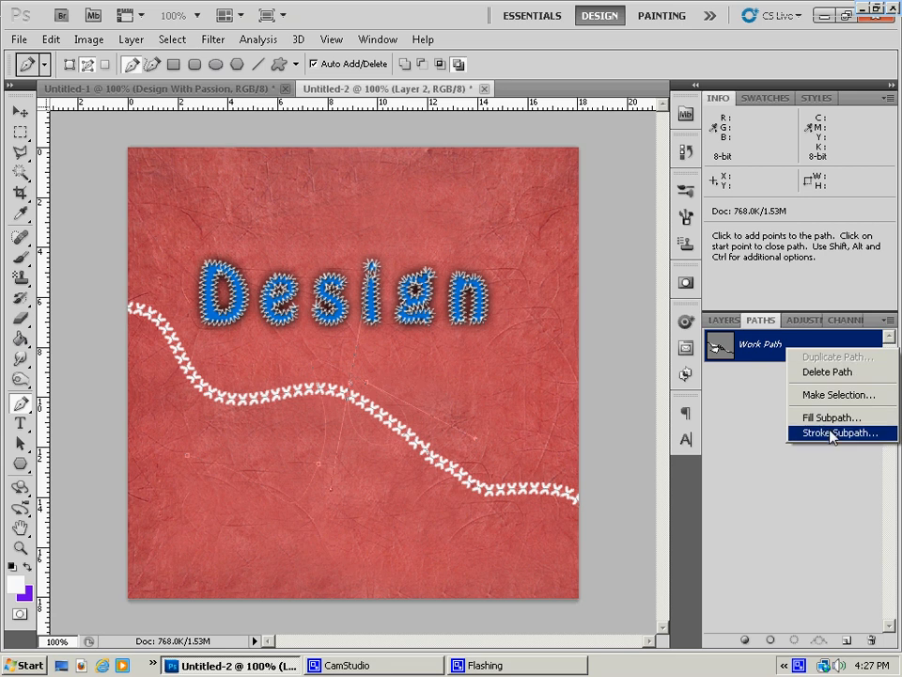
{"action": "left_click", "coordinate": [838, 432]}
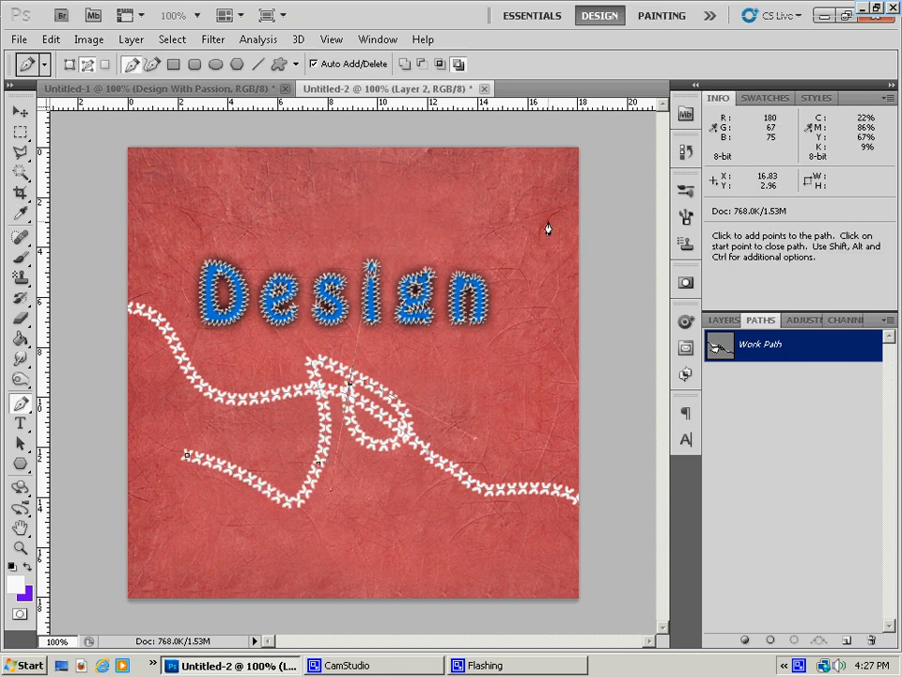
{"action": "mouse_move", "coordinate": [868, 643]}
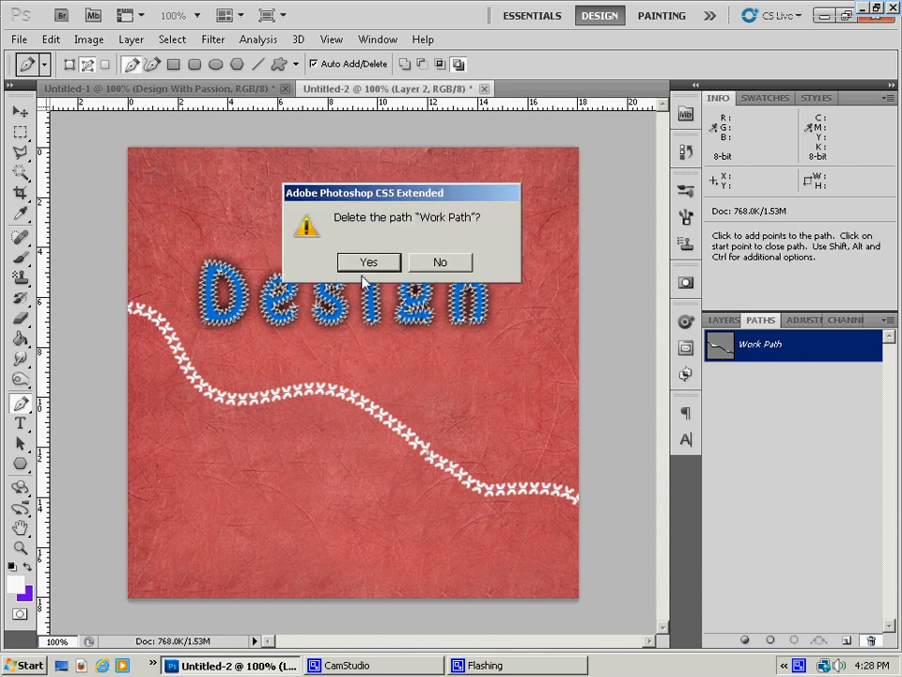
Step: Confirm deleting the work path, leaving the single wavy stitch line
{"action": "left_click", "coordinate": [368, 261]}
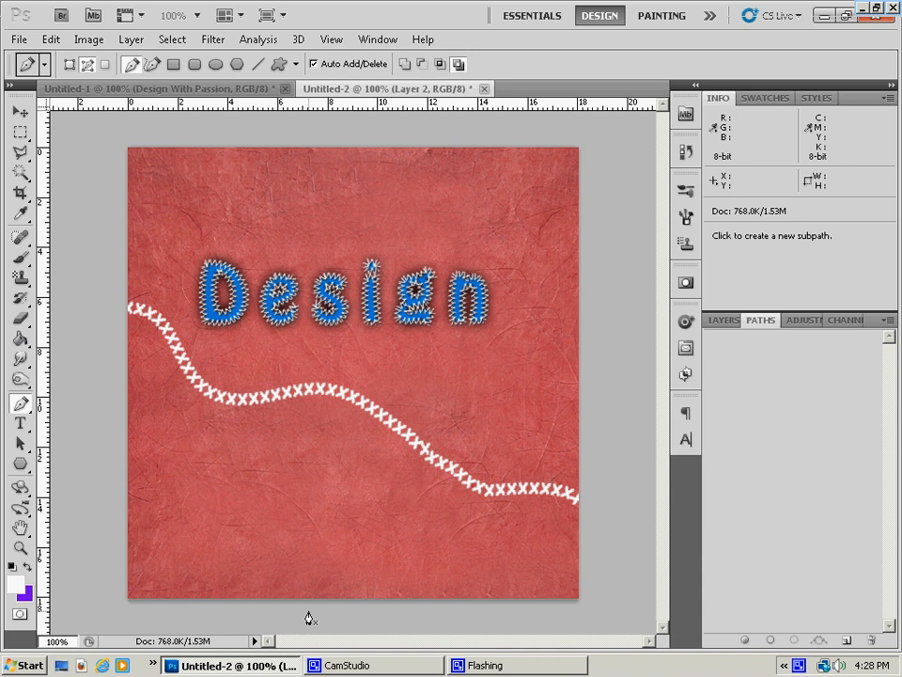
{"action": "mouse_move", "coordinate": [139, 354]}
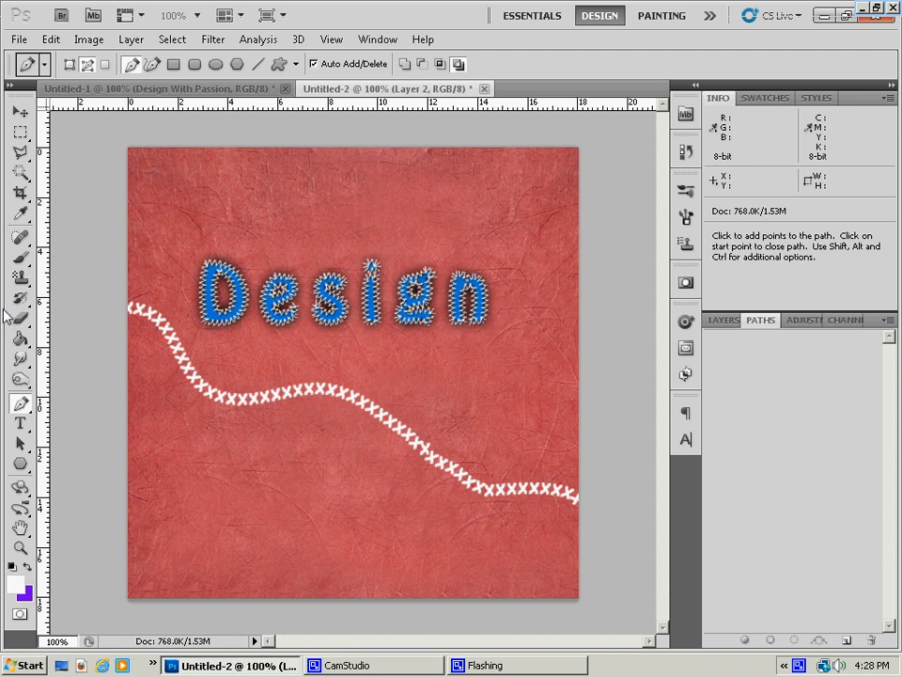
{"action": "mouse_move", "coordinate": [361, 414]}
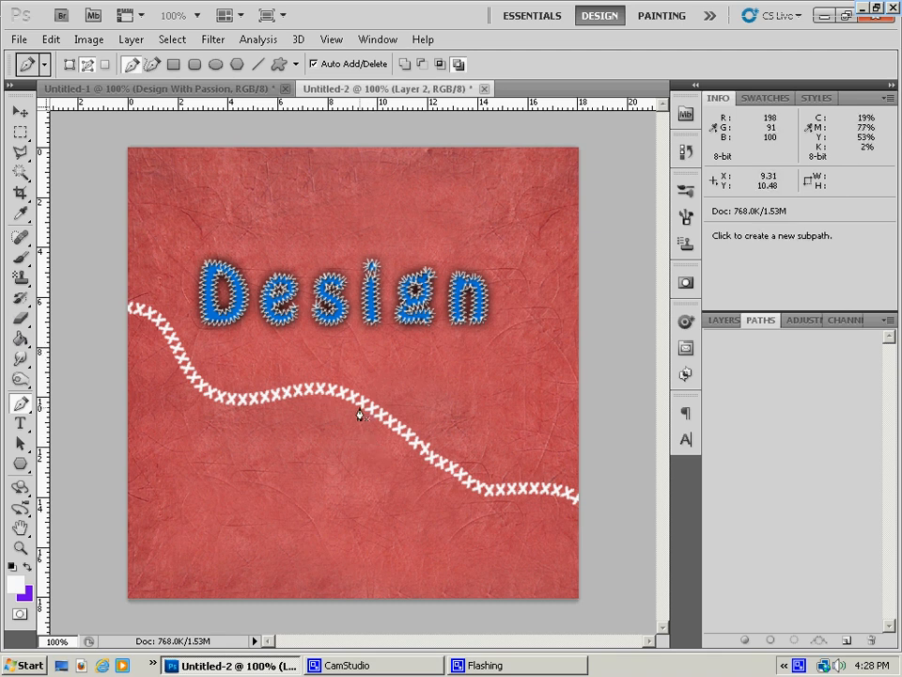
{"action": "mouse_move", "coordinate": [331, 339]}
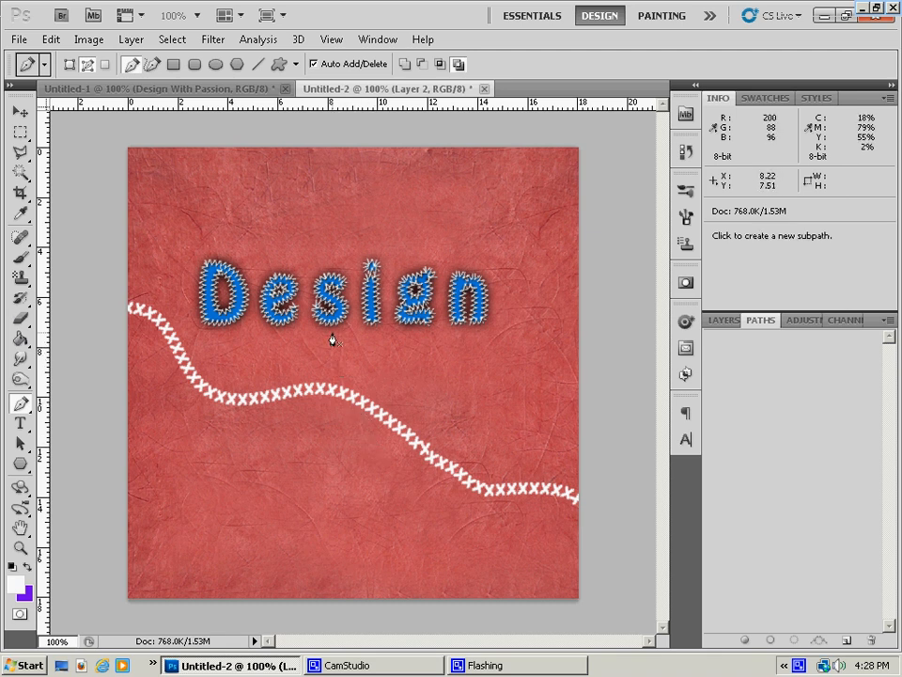
{"action": "mouse_move", "coordinate": [329, 335]}
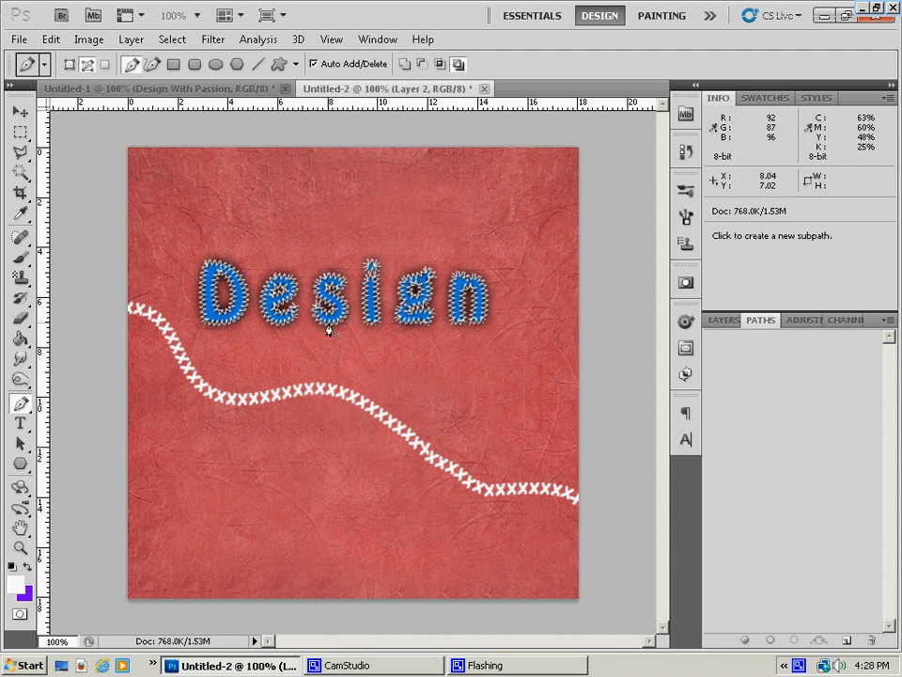